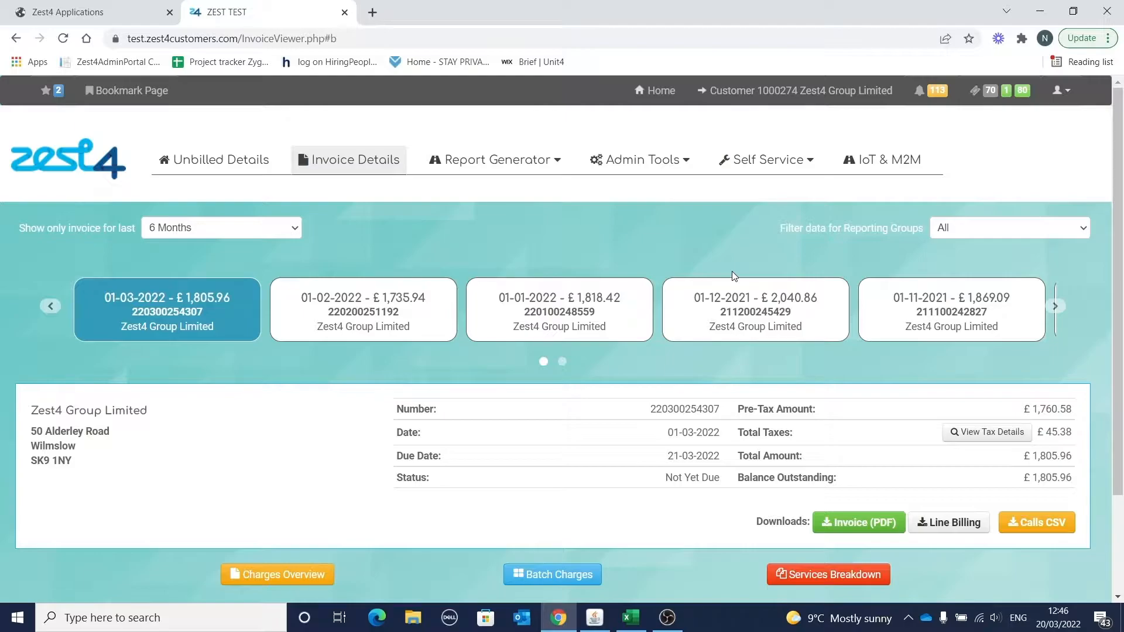
mouse_move(673, 238)
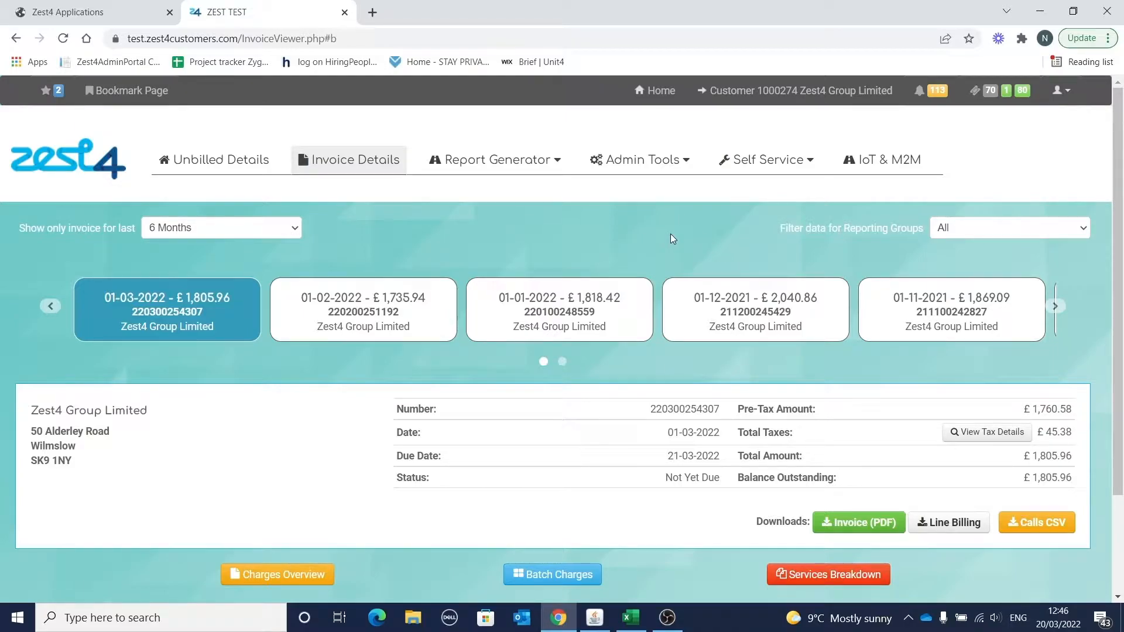
mouse_move(661, 201)
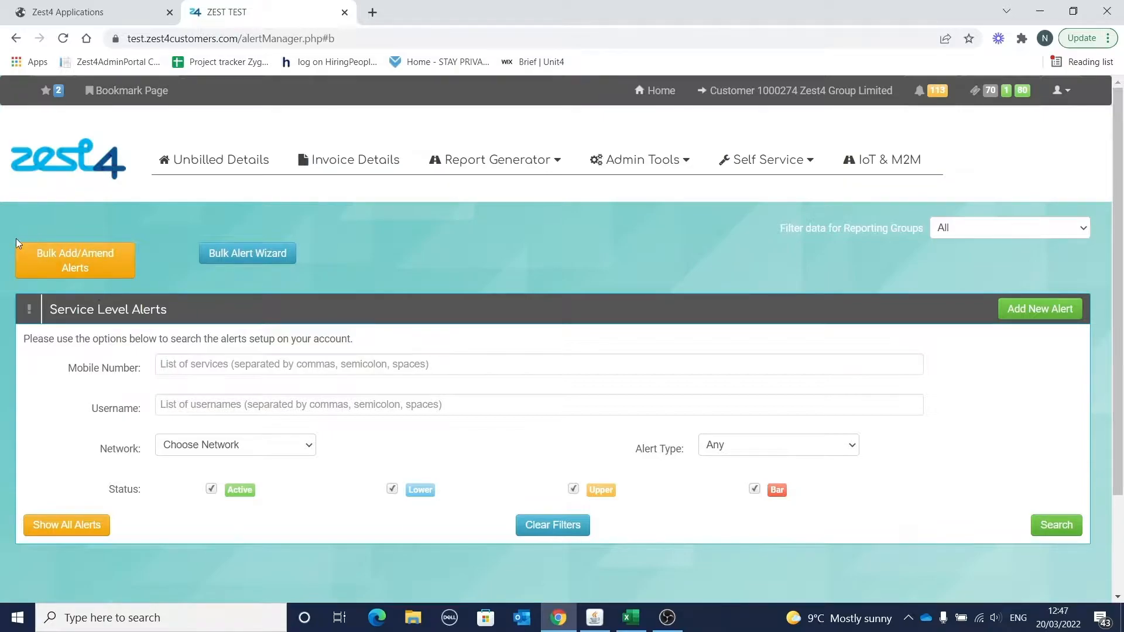
mouse_move(150, 249)
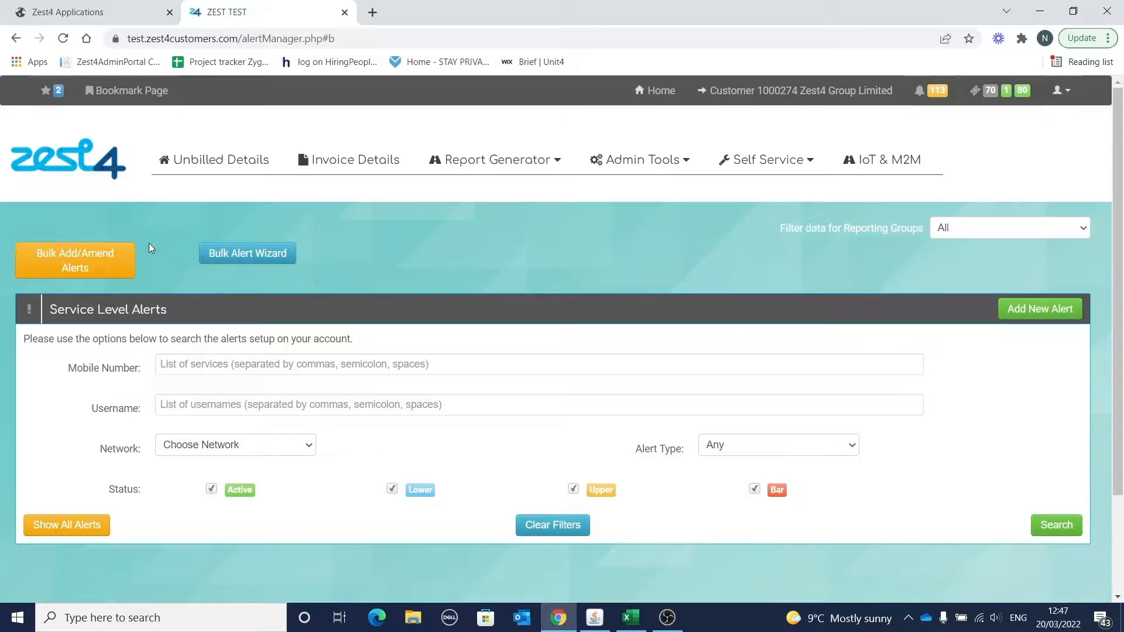
- Open the Bulk Alert Wizard from the Alert Manager page
click(247, 253)
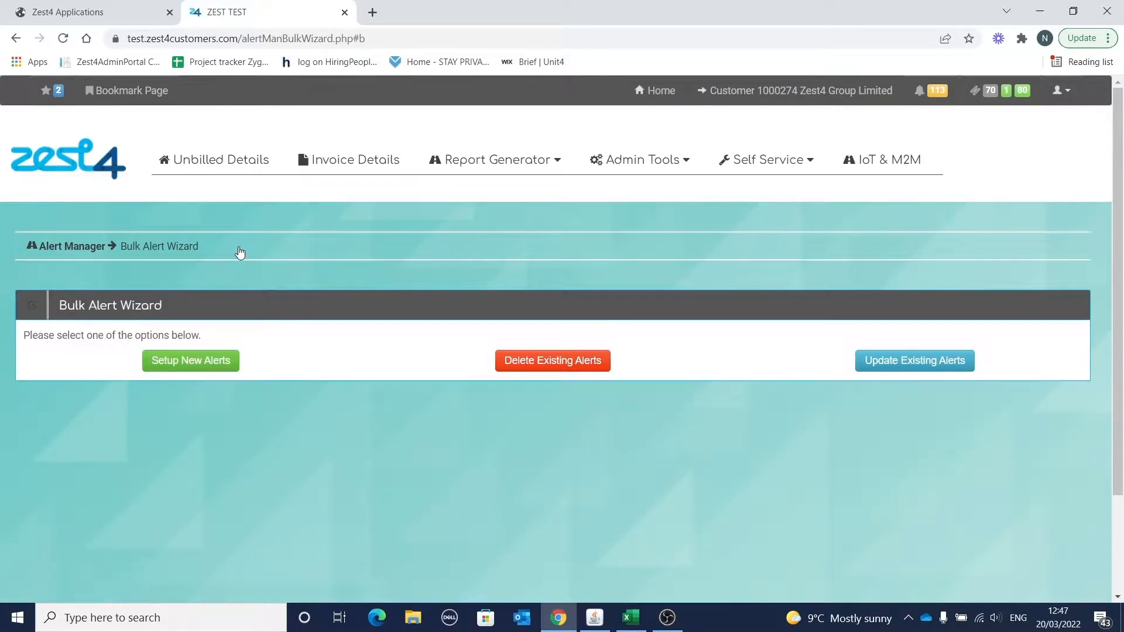
mouse_move(205, 386)
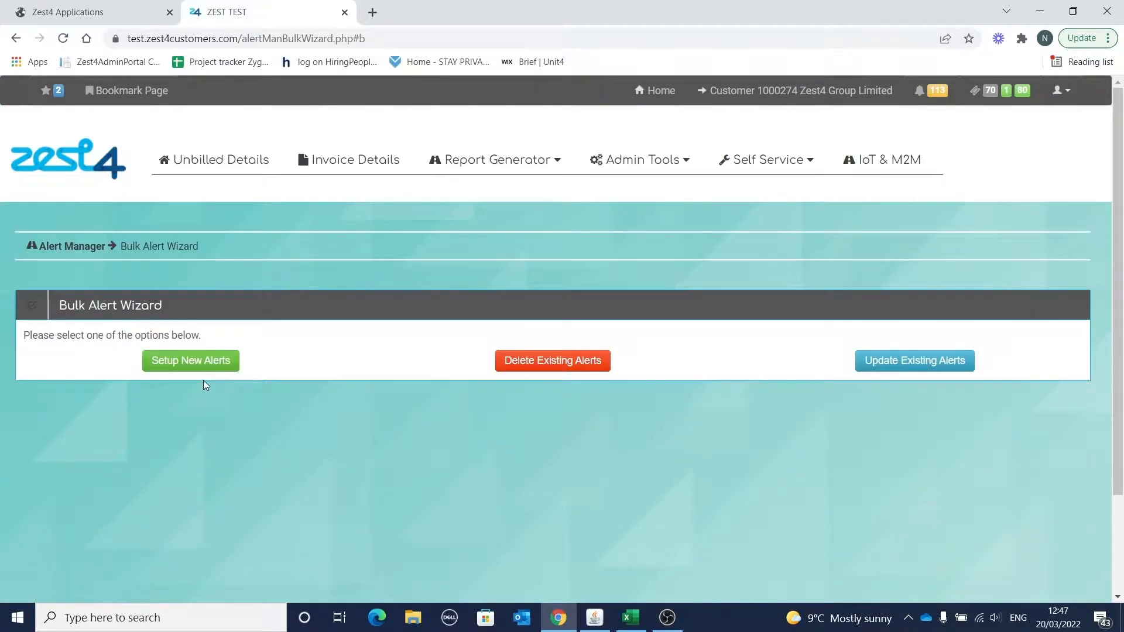
mouse_move(552, 360)
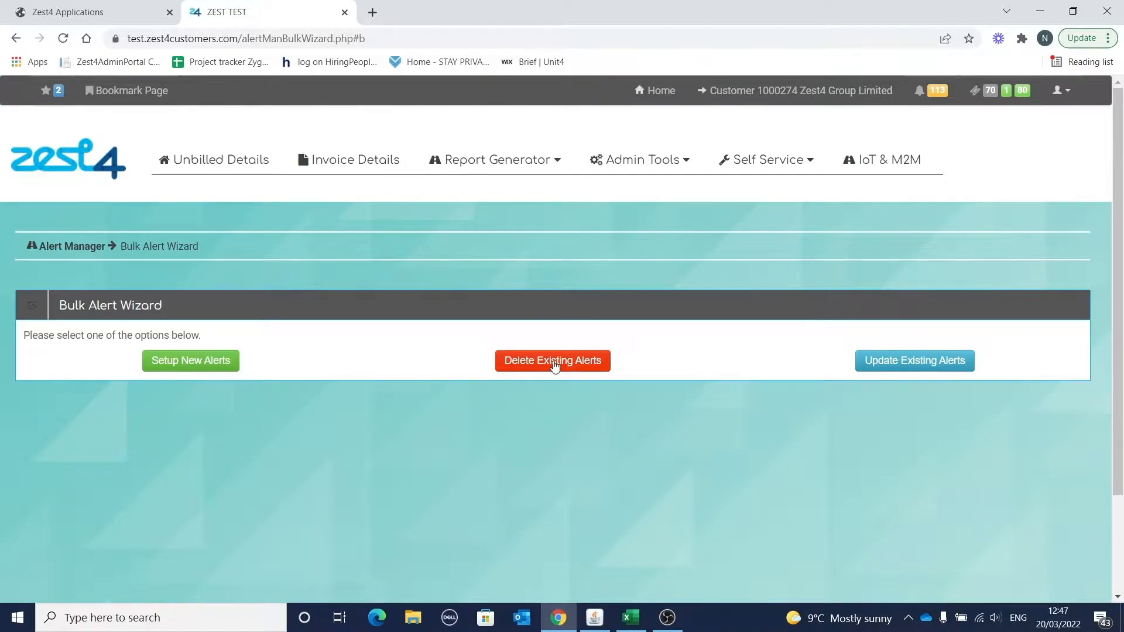
mouse_move(801, 361)
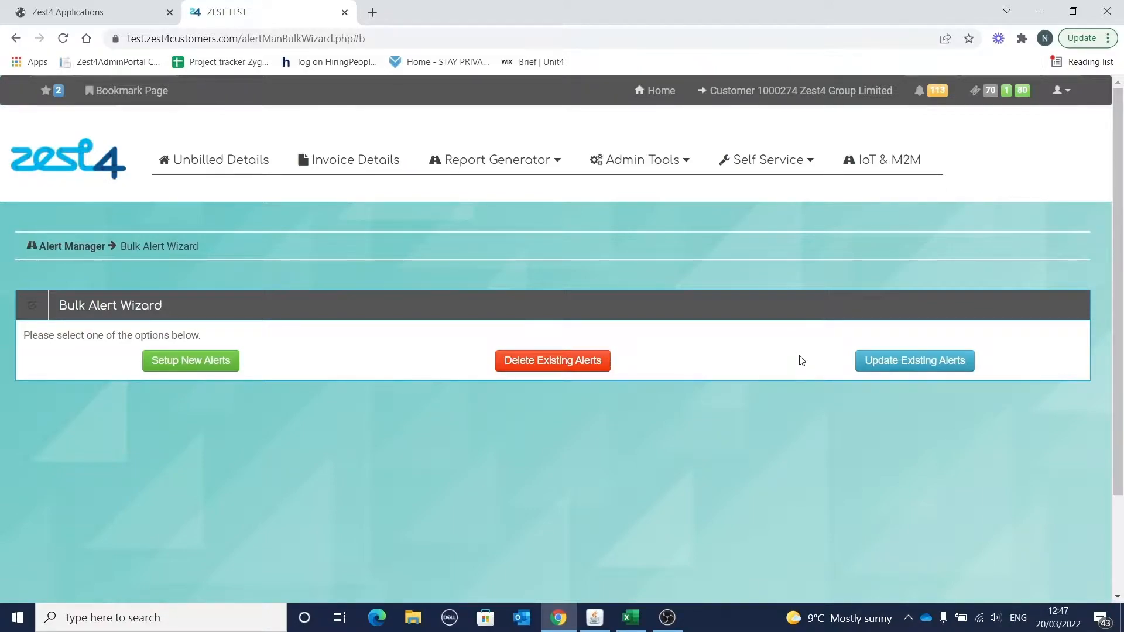
mouse_move(610, 392)
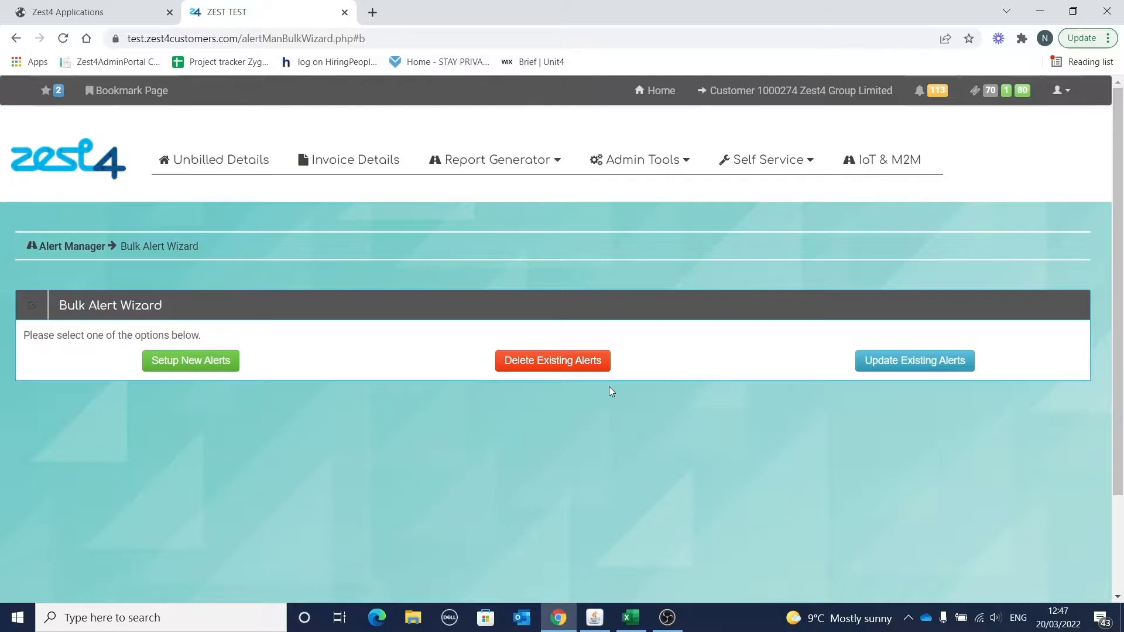
mouse_move(207, 380)
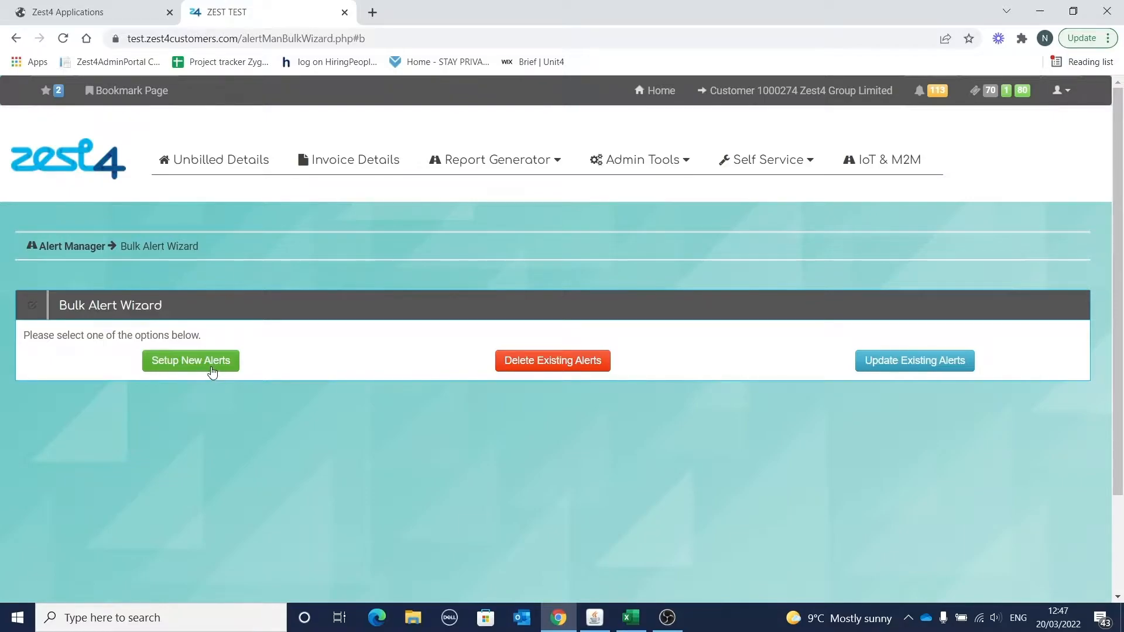
- Start Setup New Alerts, paste then clear four mobile numbers, and choose Total UK Data Usage
click(190, 360)
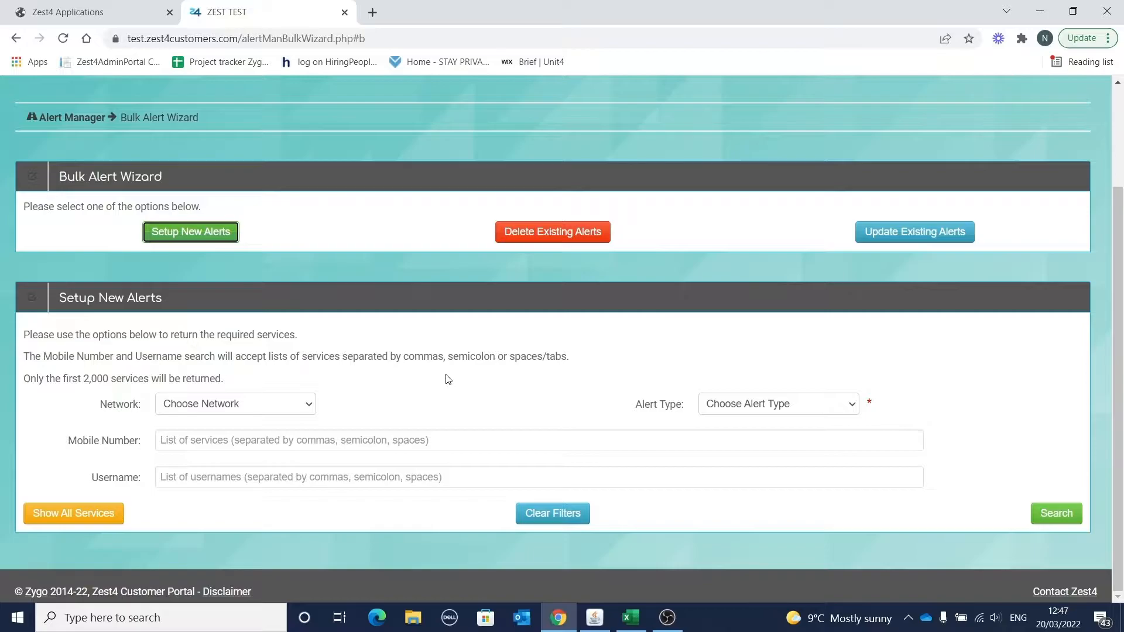
mouse_move(887, 406)
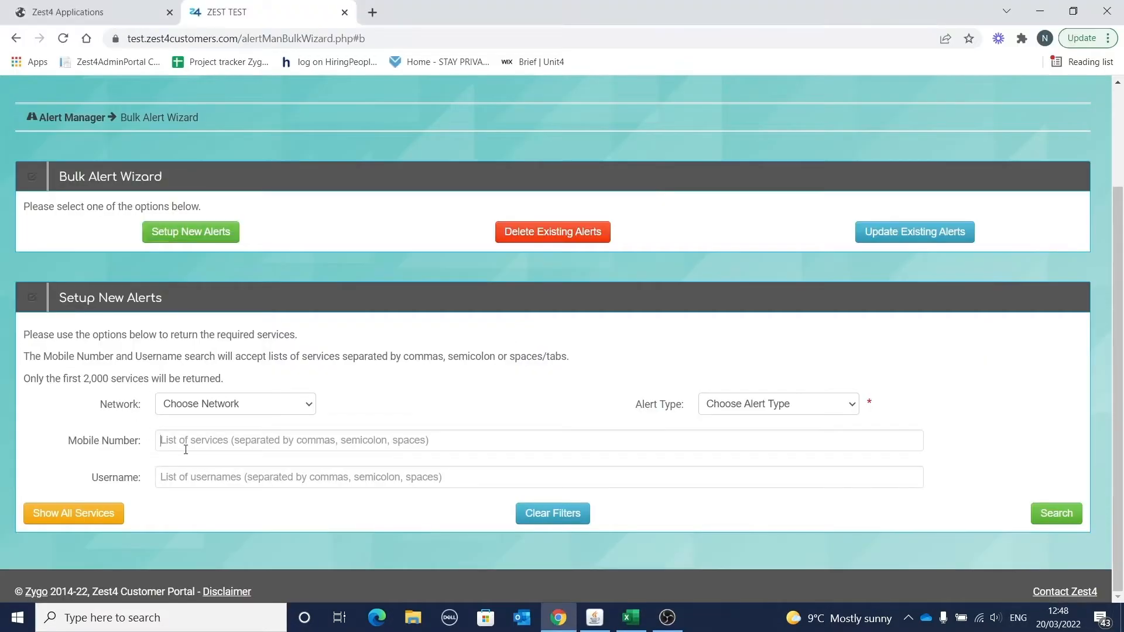
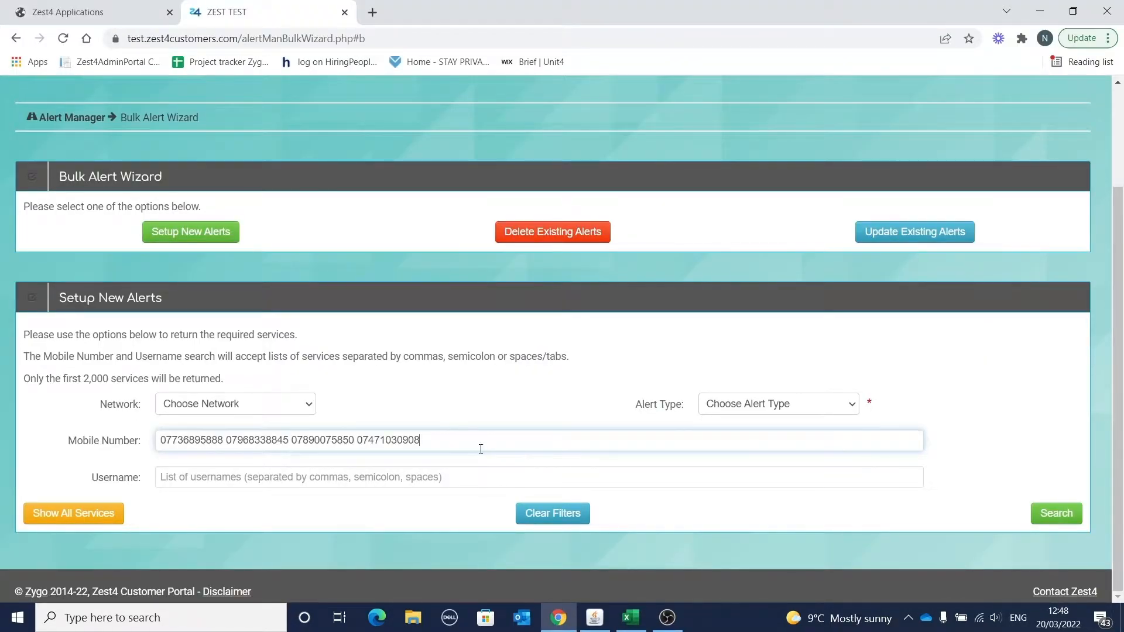
drag(294, 441, 421, 440)
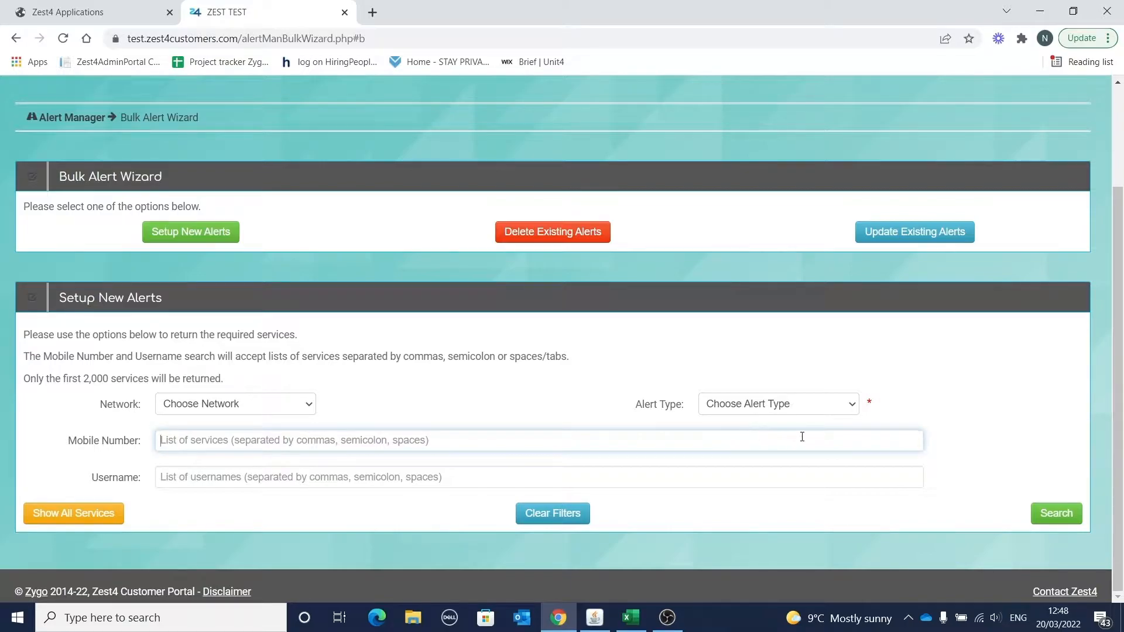
click(777, 403)
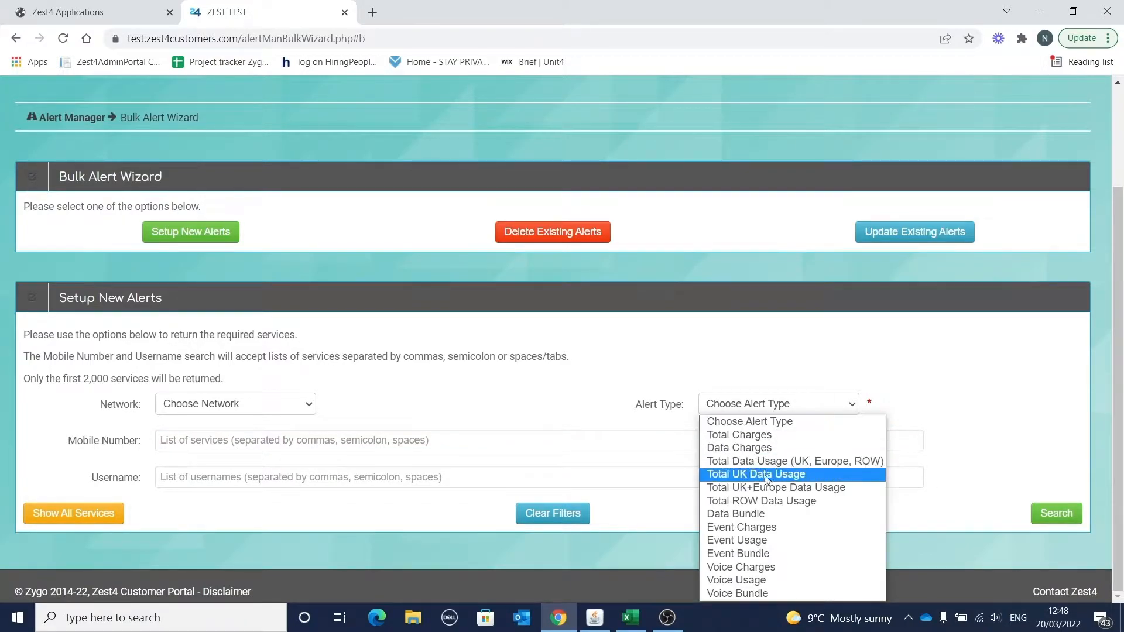
click(756, 474)
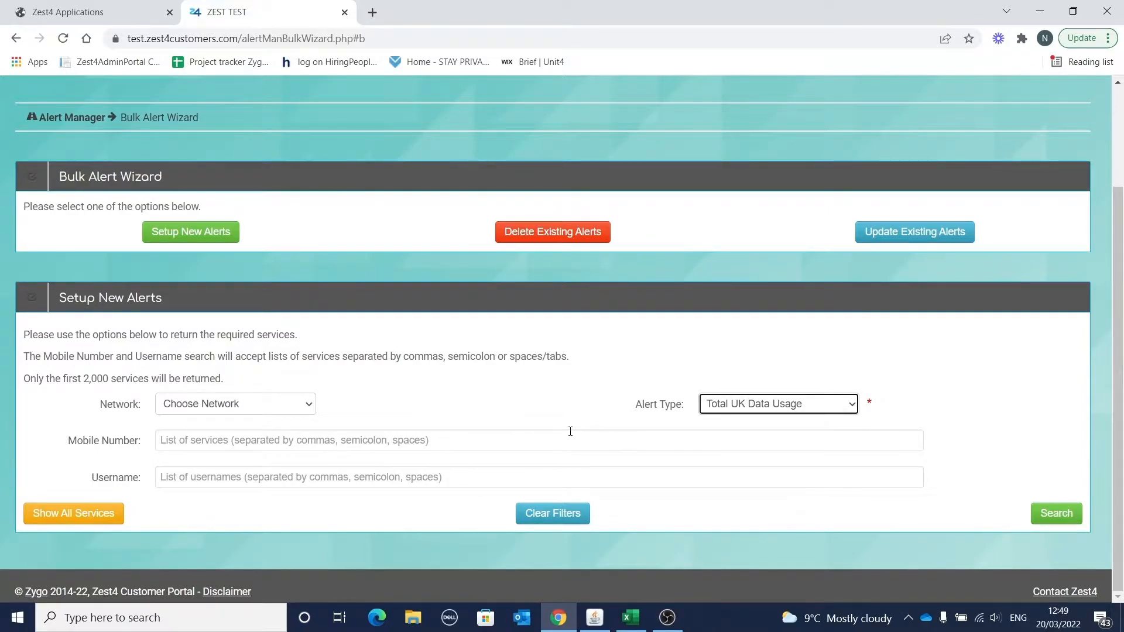
mouse_move(103, 531)
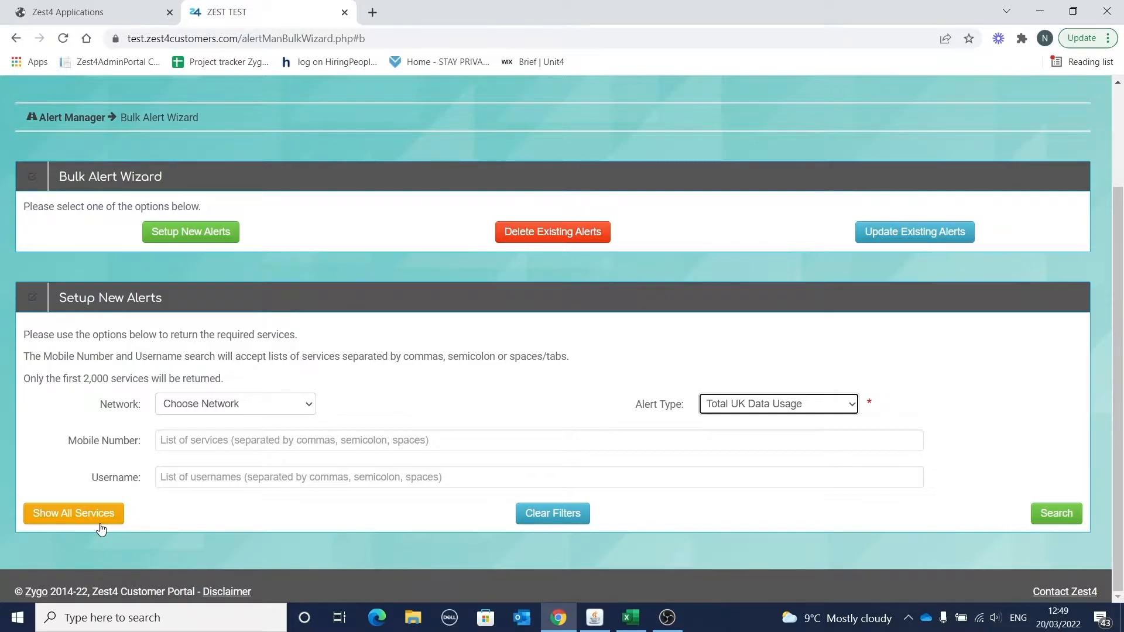
mouse_move(133, 528)
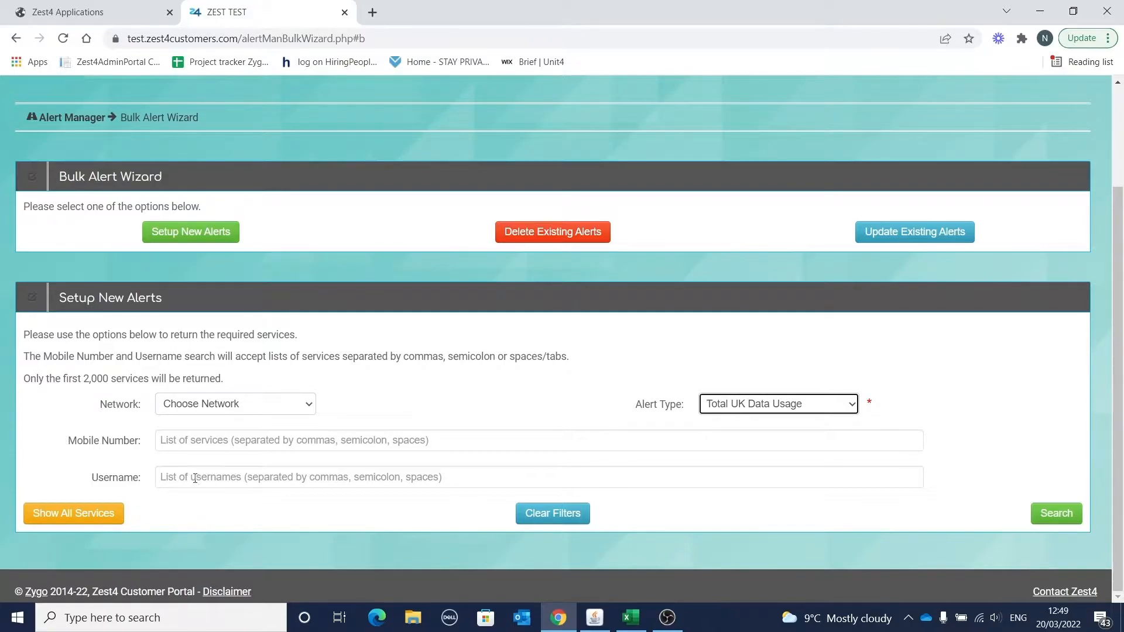
- Search usernames matching HM on the O2 network and select all eight services
text(HM)
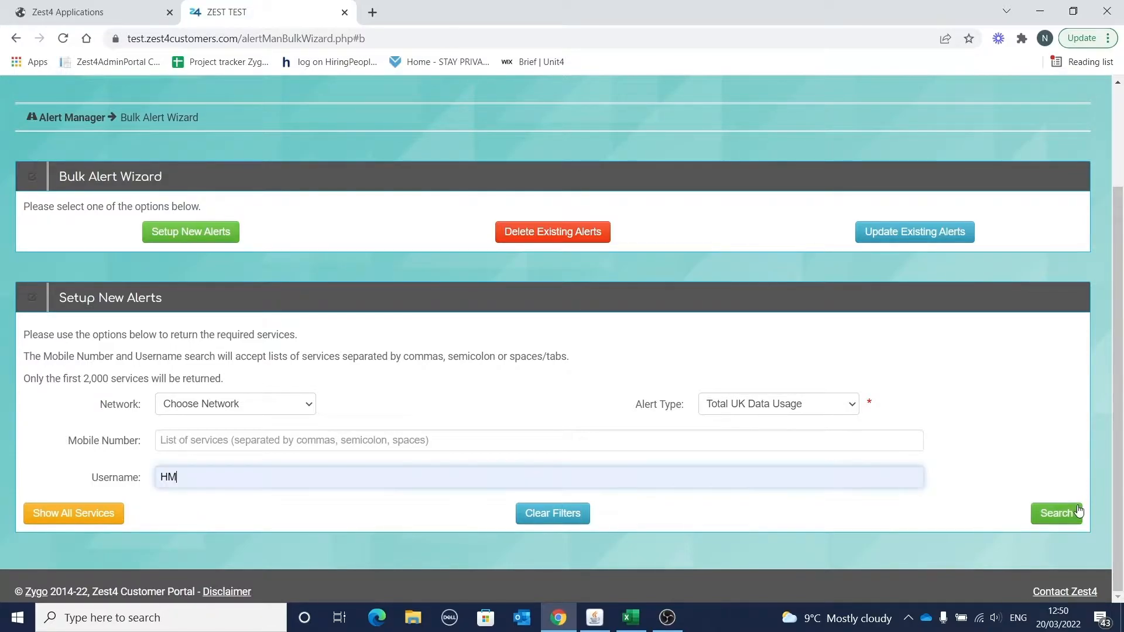
click(1057, 513)
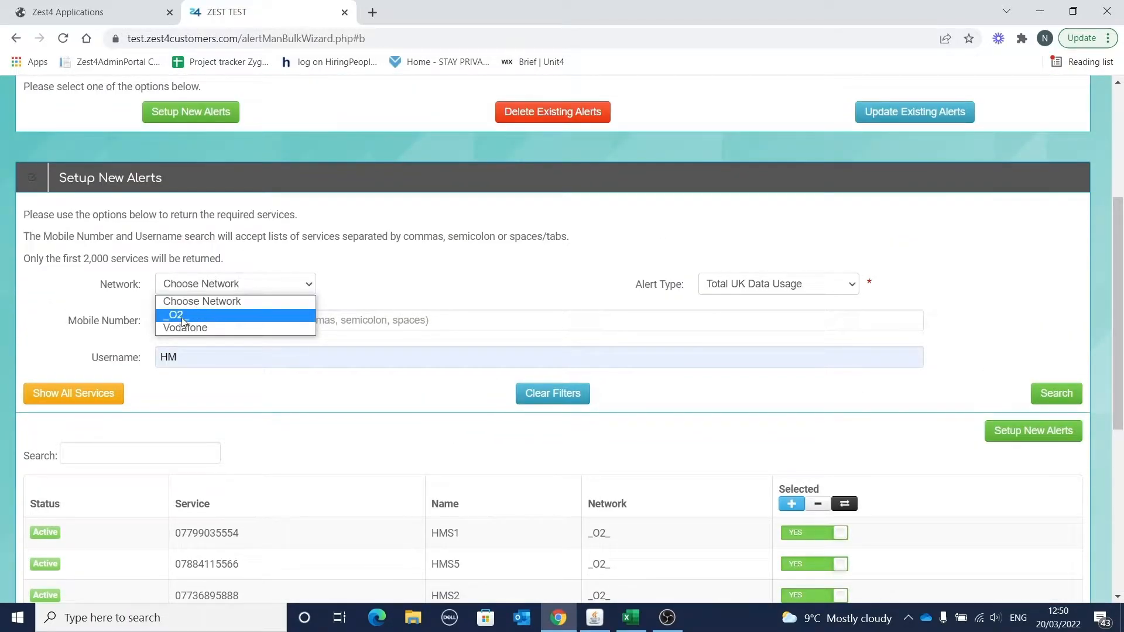
click(176, 316)
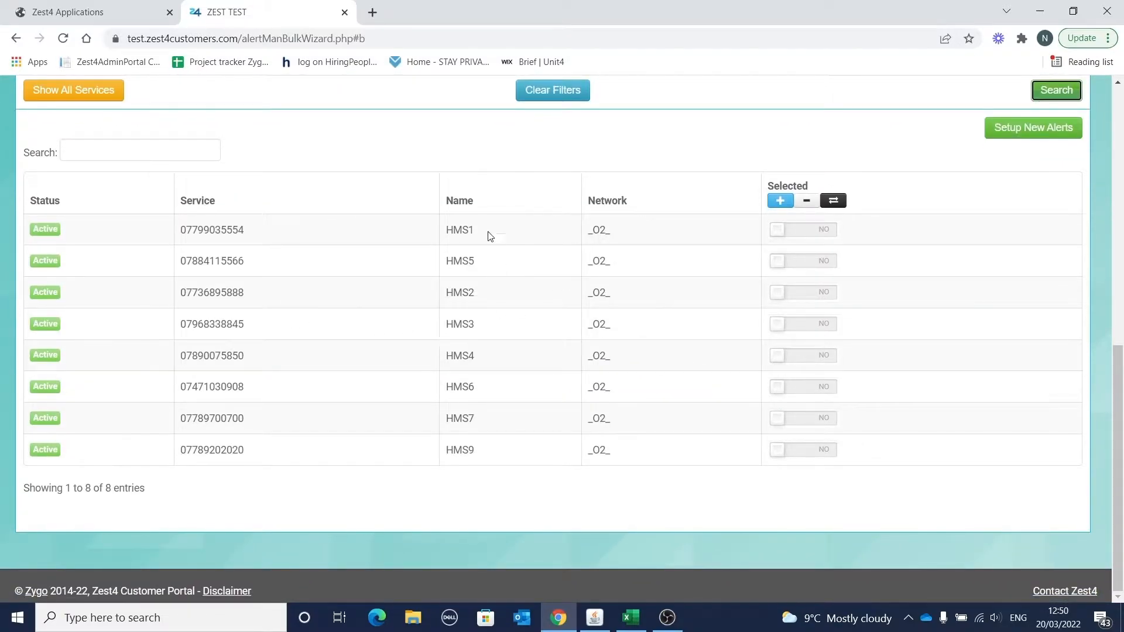
mouse_move(613, 386)
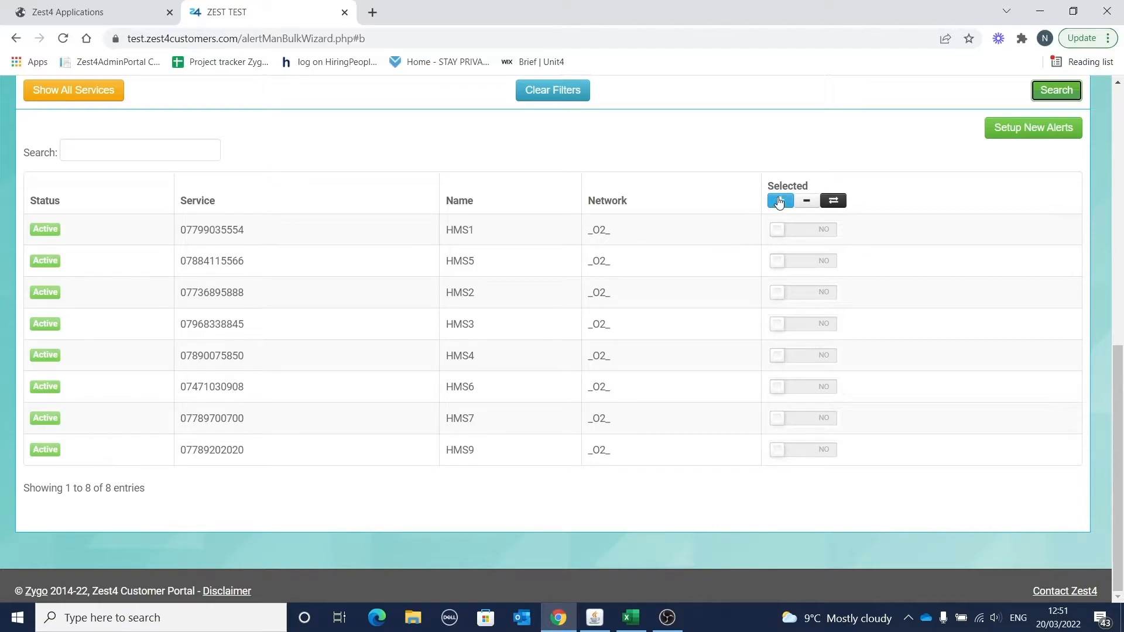
click(780, 201)
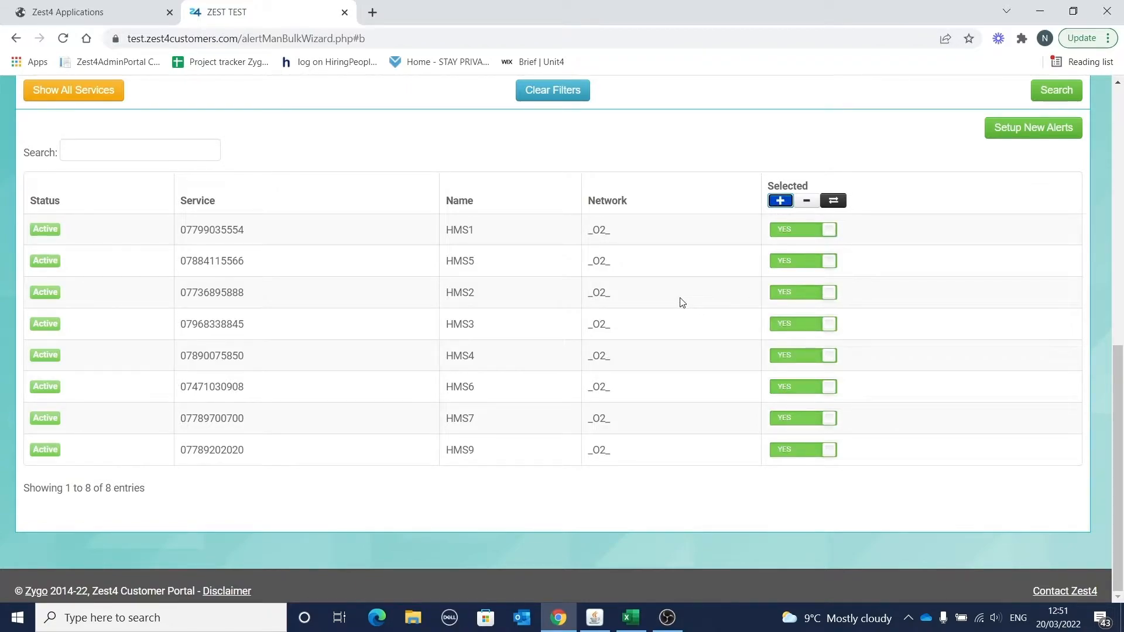
- Continue to alert details and enter the 500/1000/1024 MB thresholds
click(1033, 128)
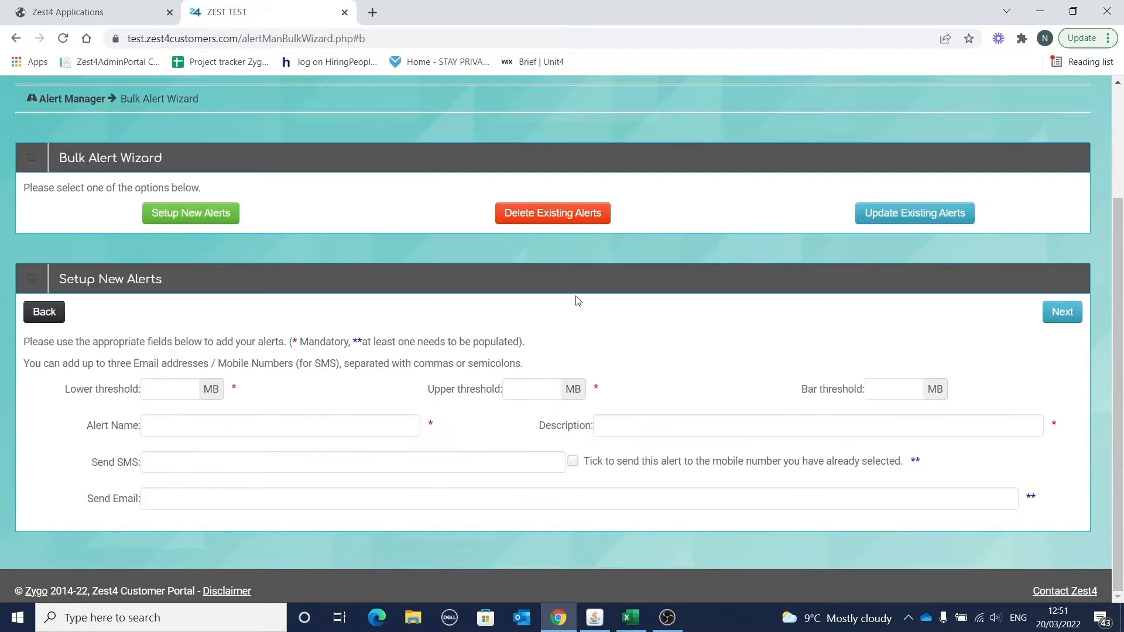
mouse_move(537, 323)
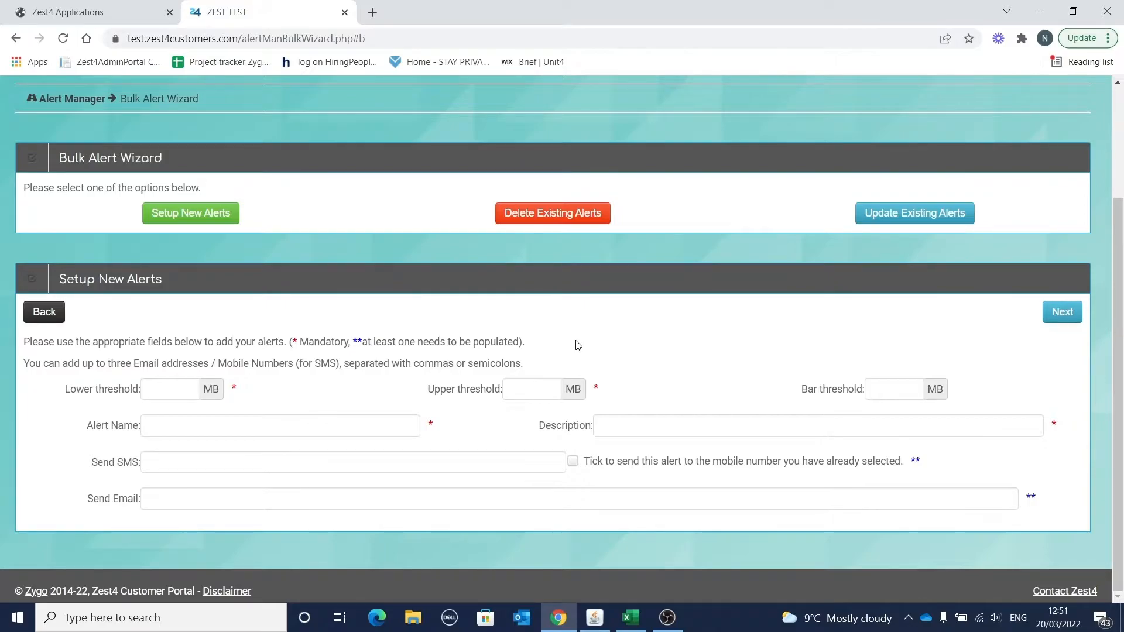
mouse_move(588, 412)
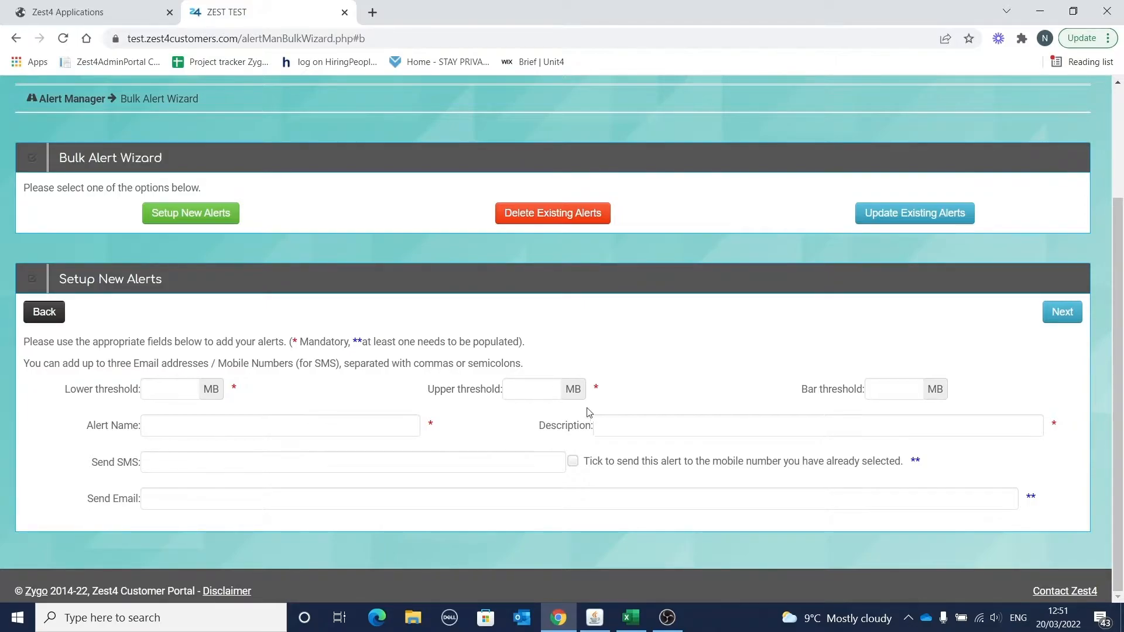
mouse_move(907, 498)
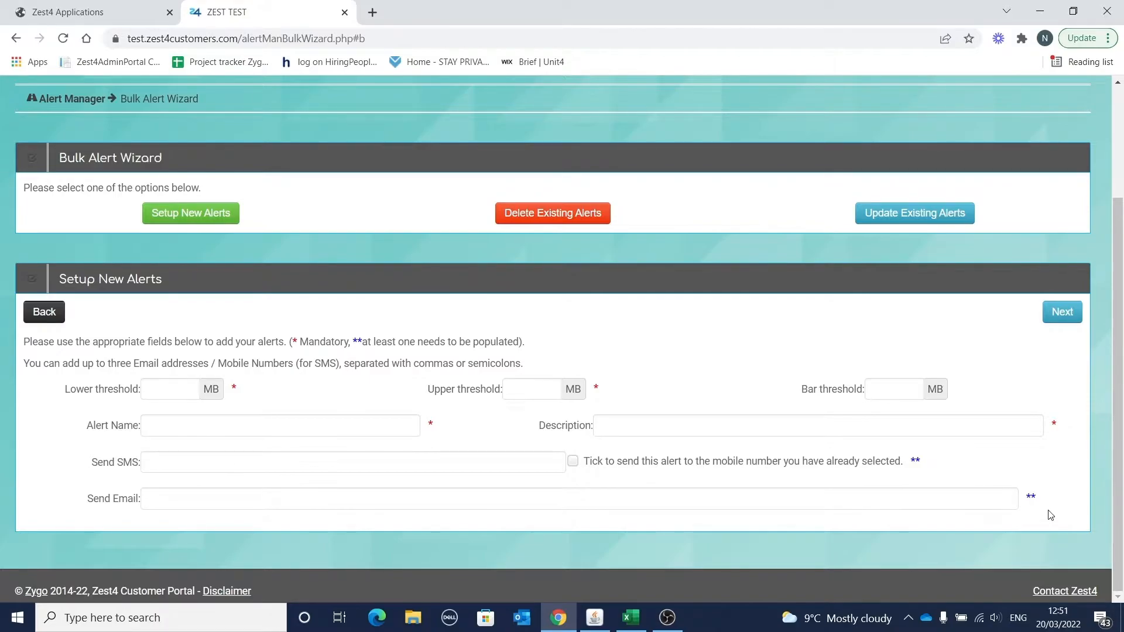
click(172, 389)
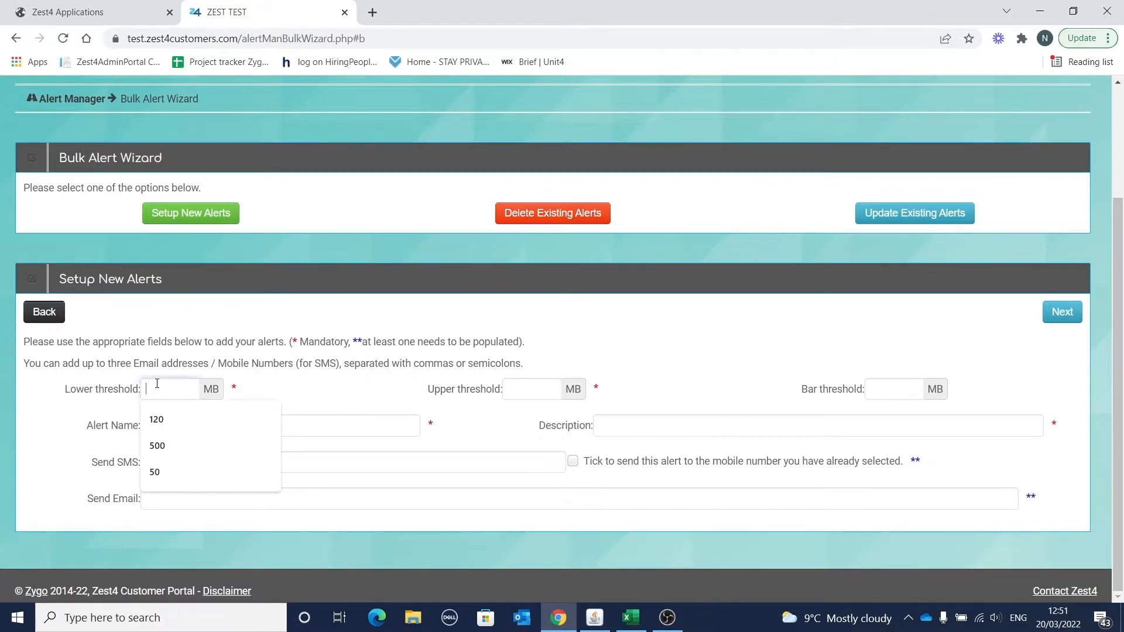
click(157, 449)
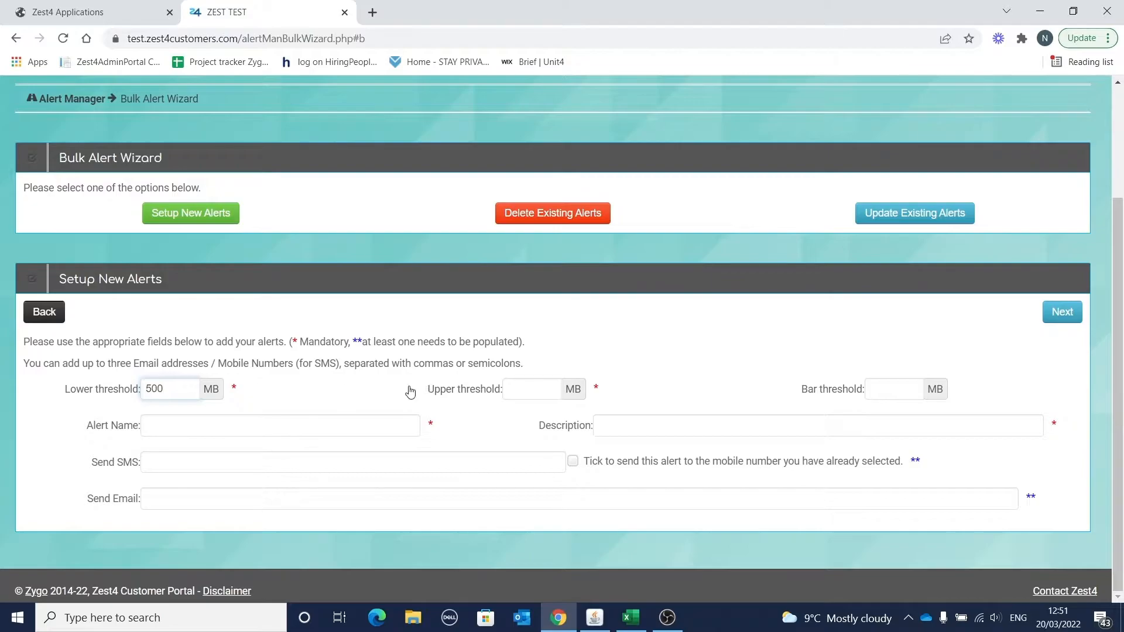
text(1000)
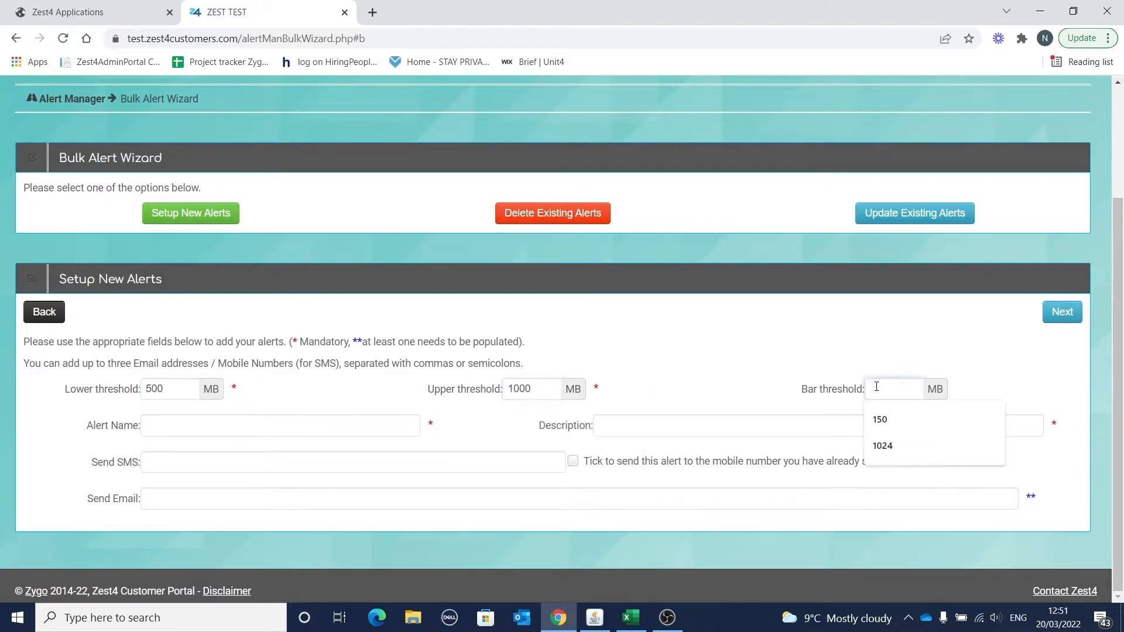
click(884, 445)
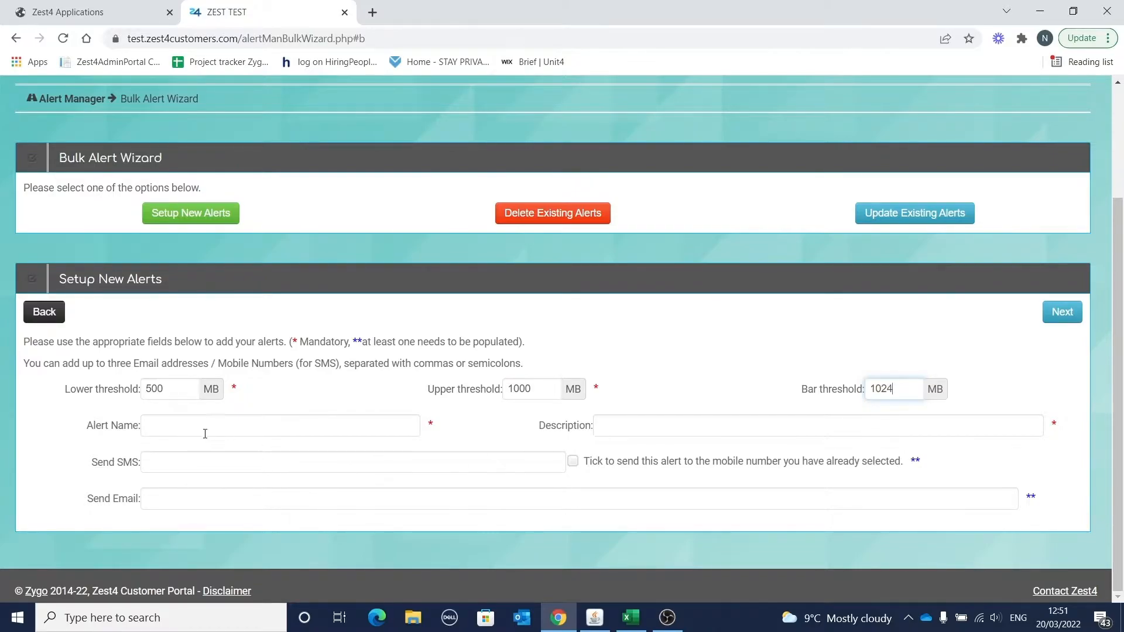
text(Per MB Alerts)
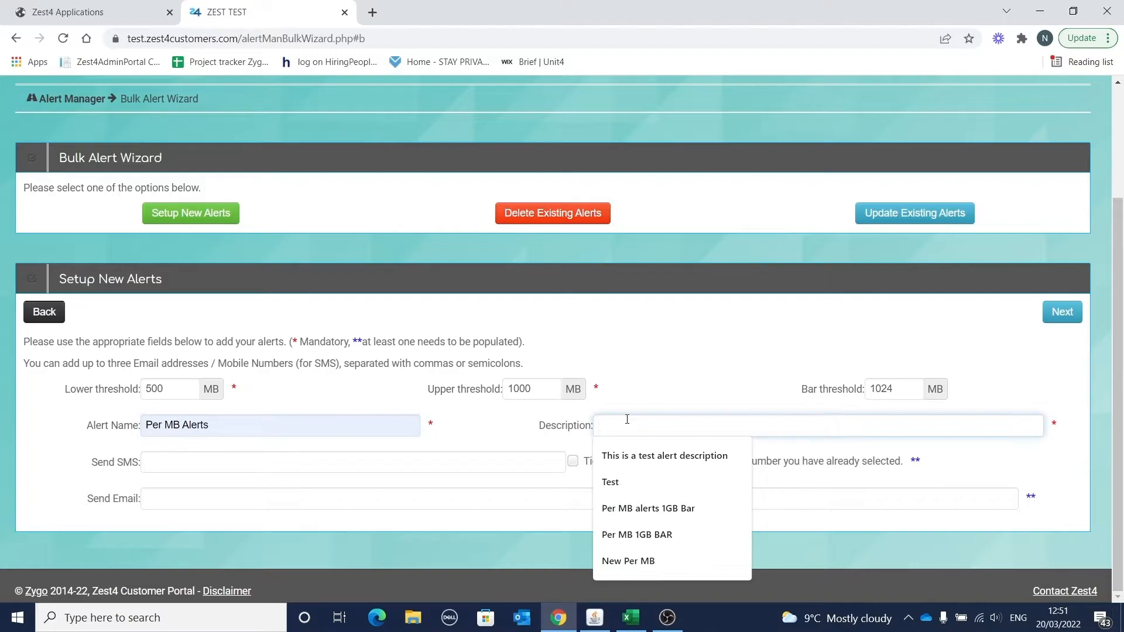
click(663, 456)
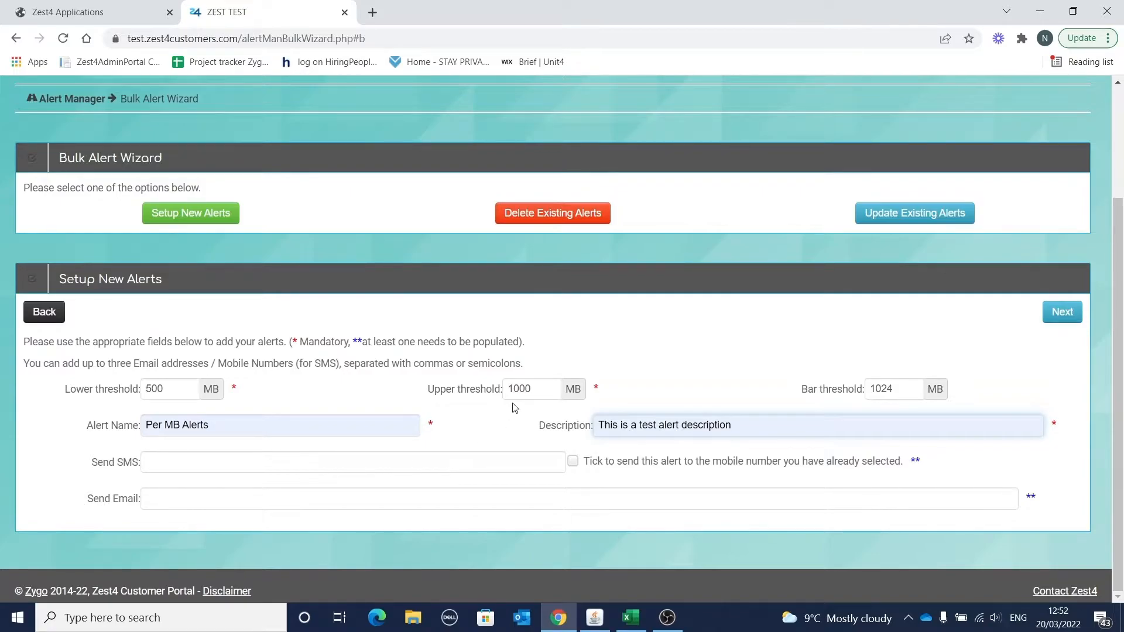
mouse_move(609, 456)
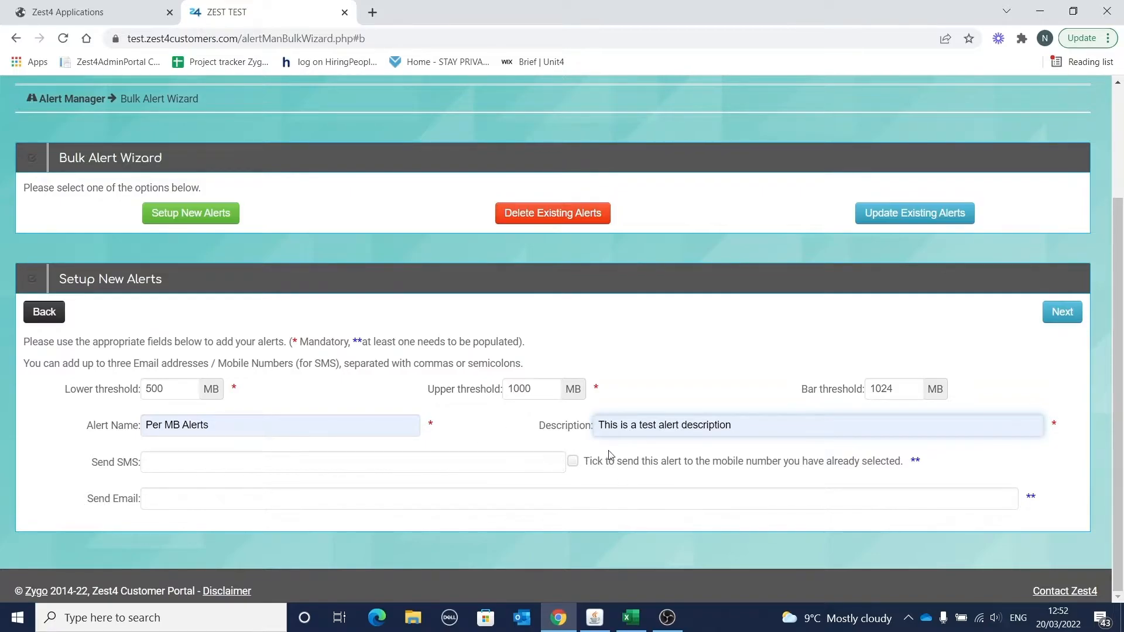
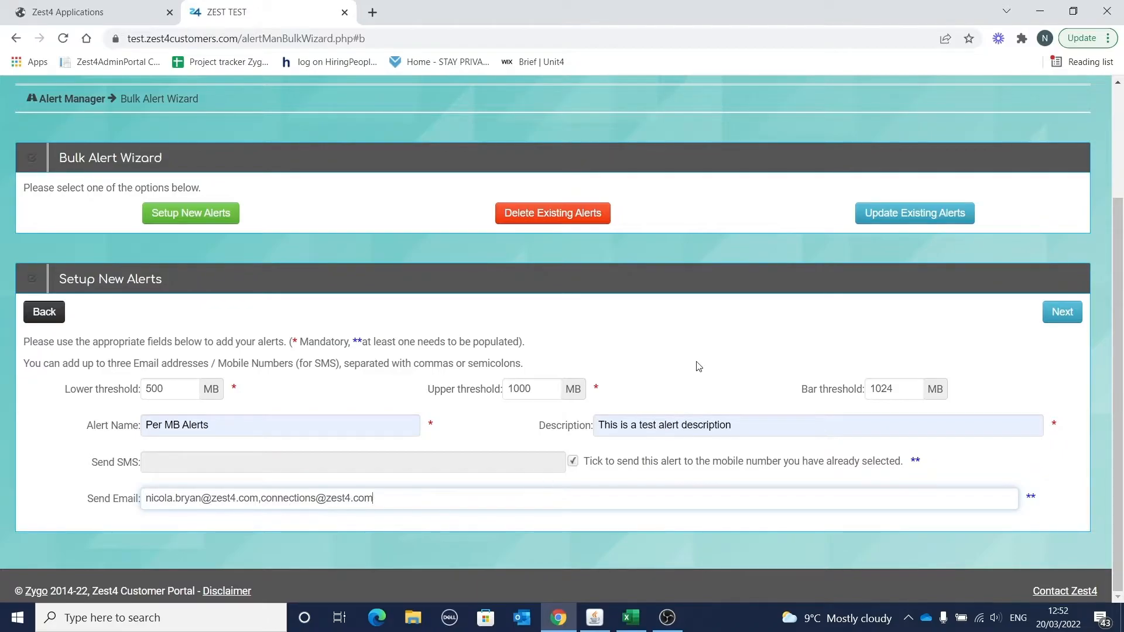
mouse_move(721, 361)
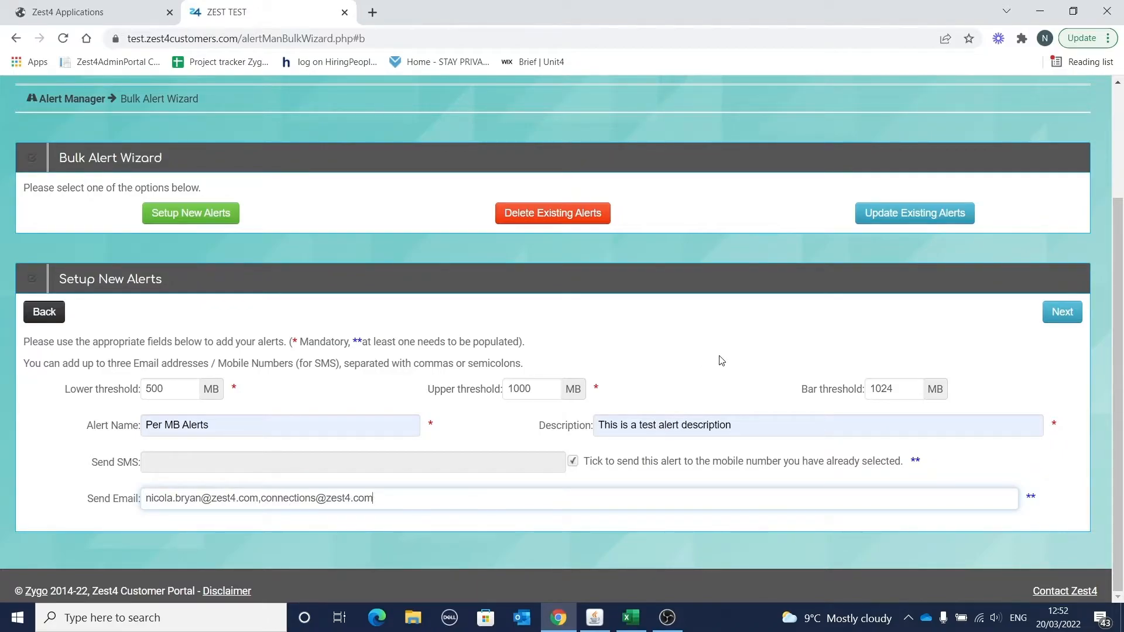
click(1062, 312)
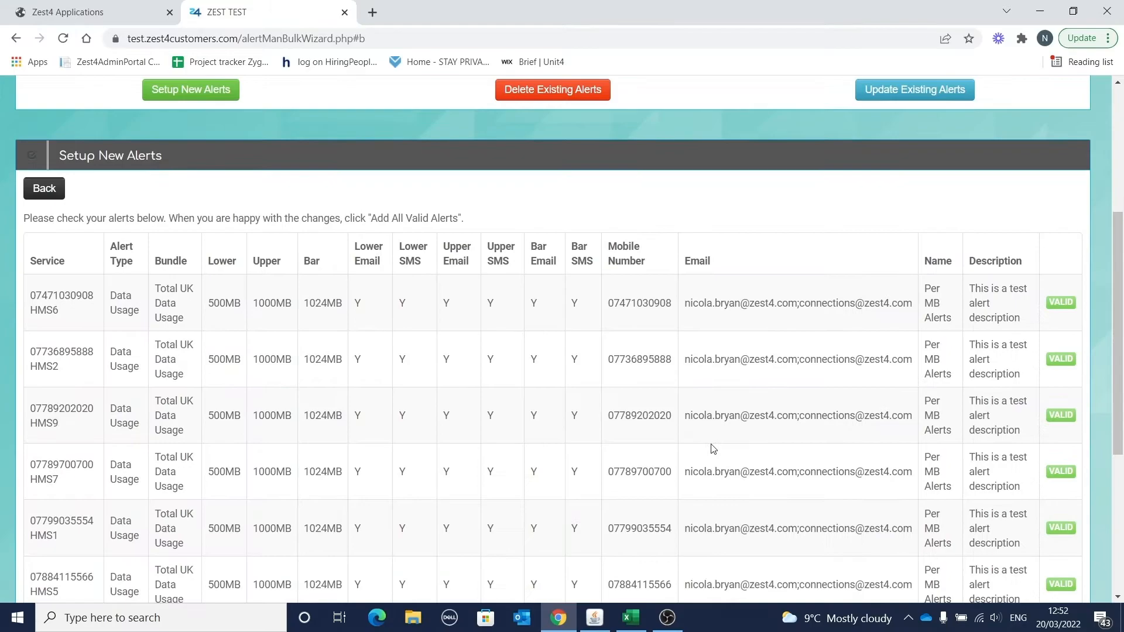
scroll(down, 3)
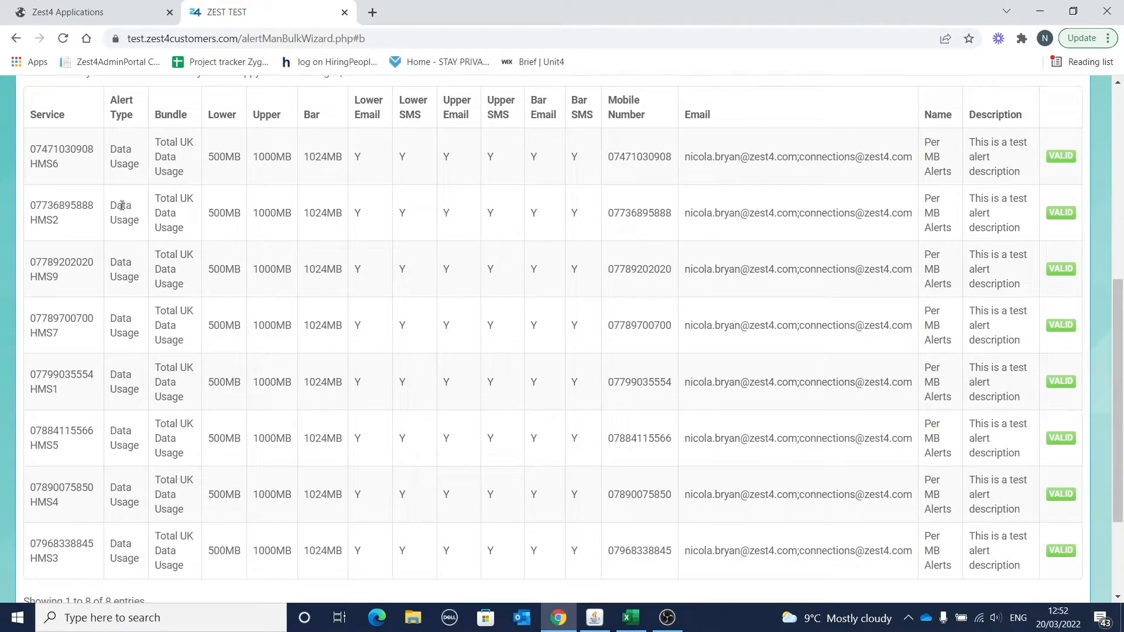
mouse_move(81, 173)
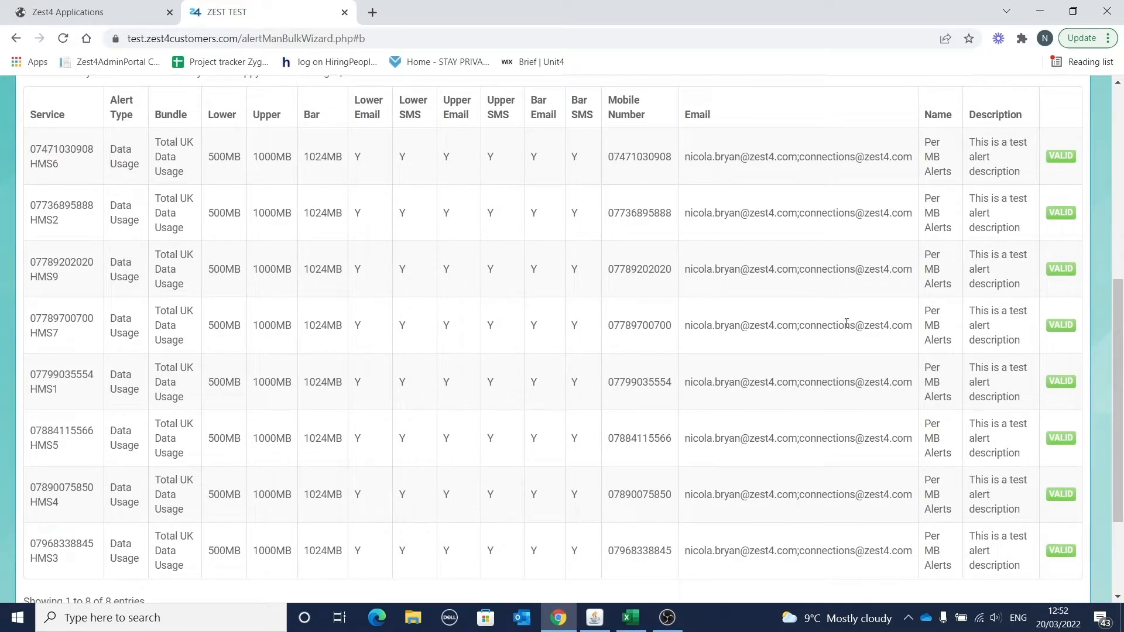
scroll(down, 3)
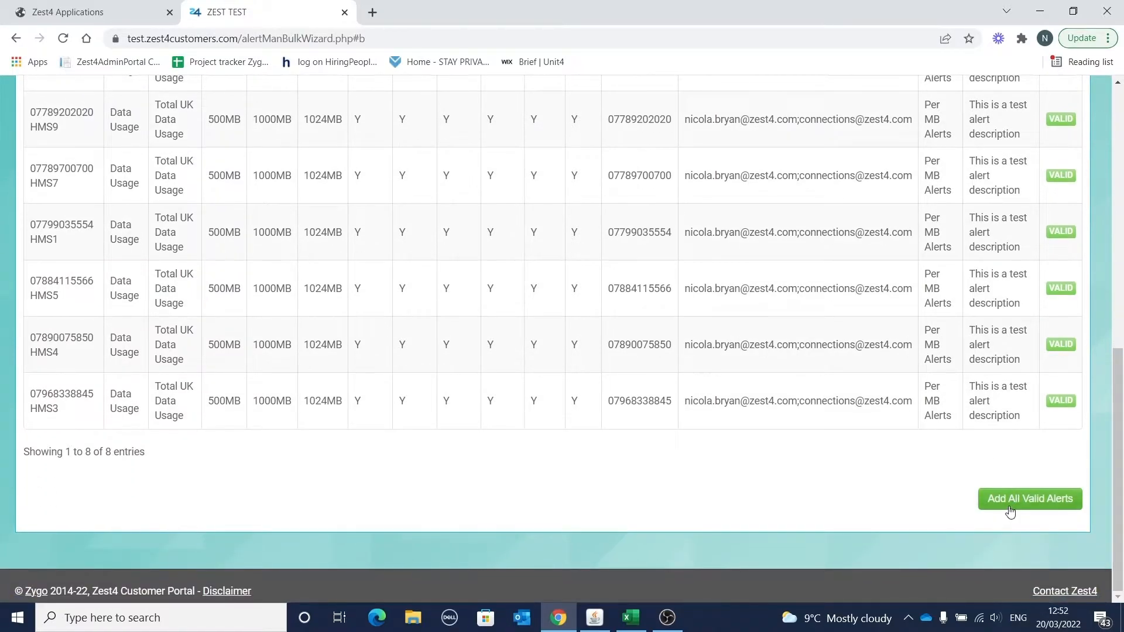
click(1028, 498)
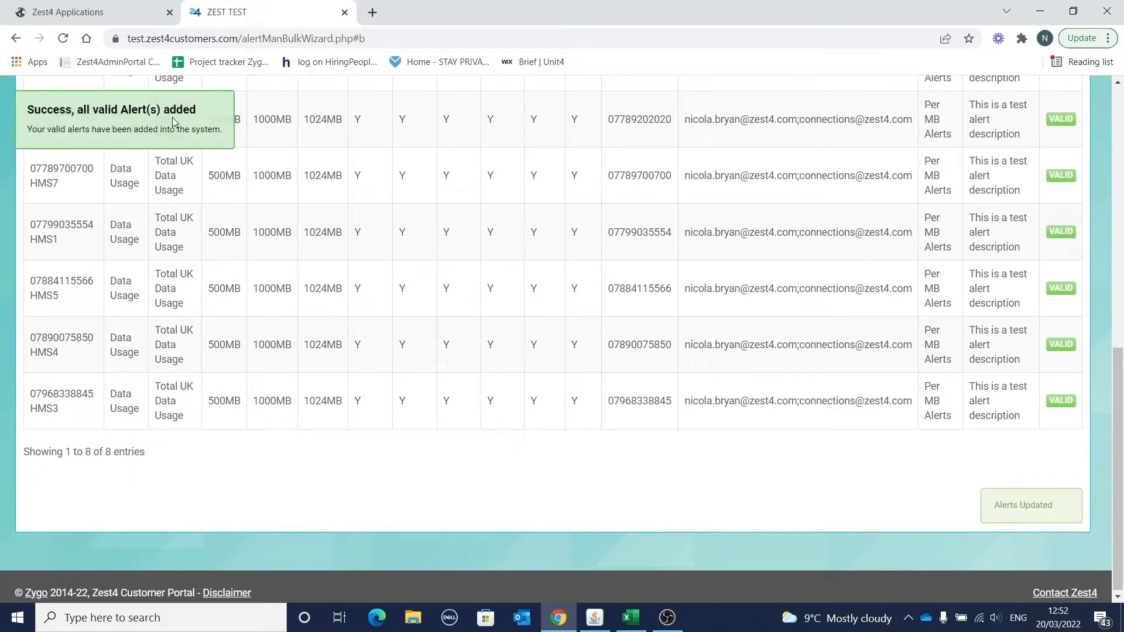
double_click(61, 393)
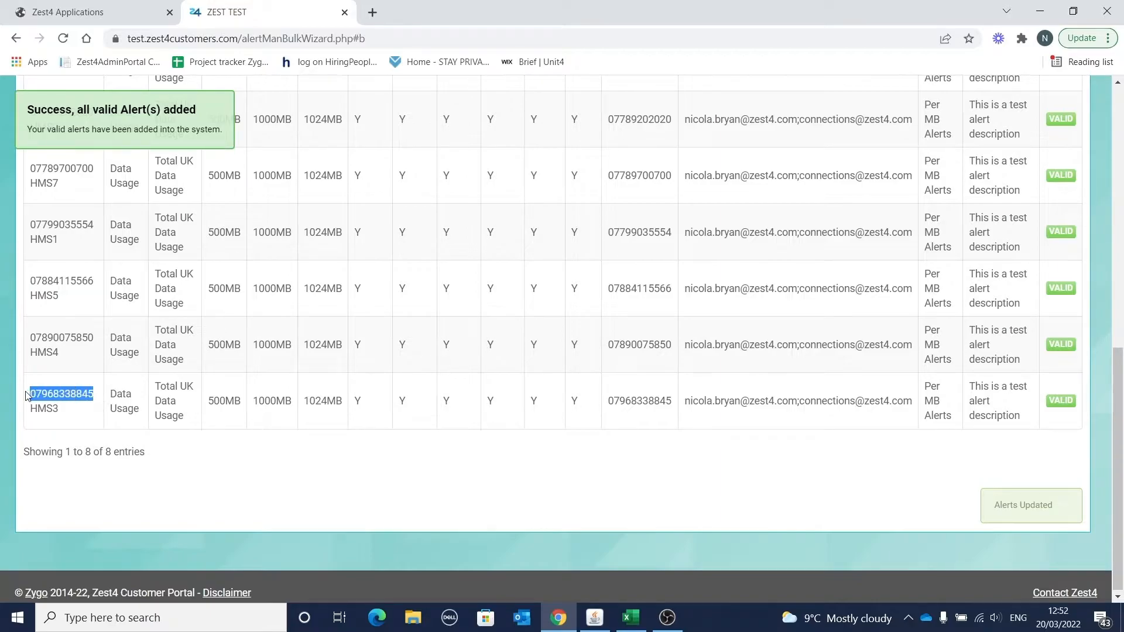
mouse_move(675, 415)
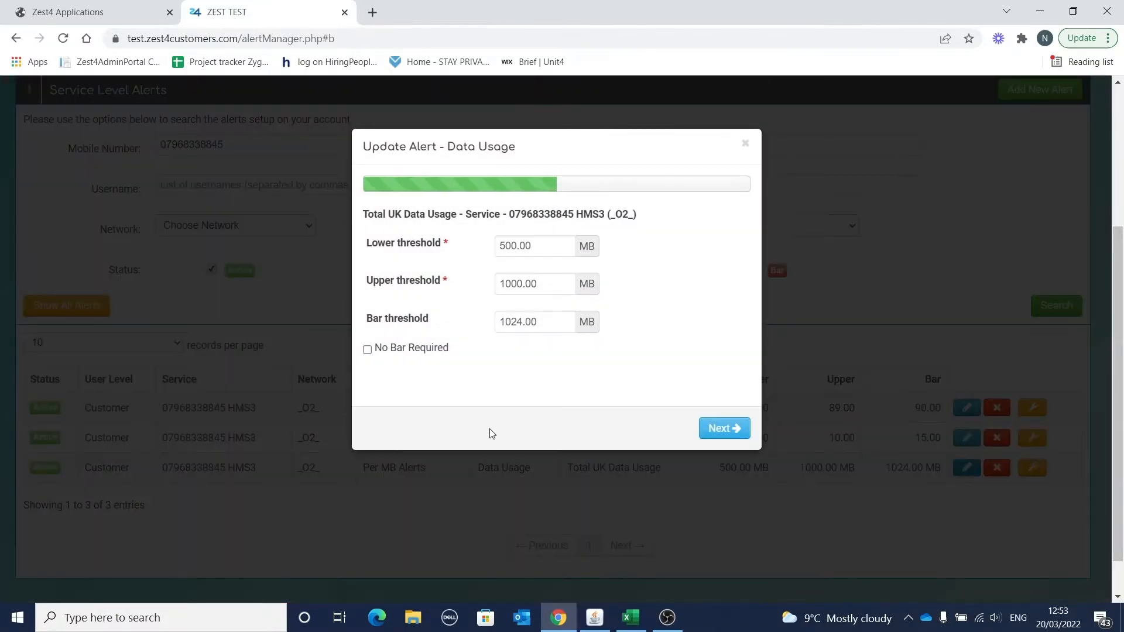
click(722, 428)
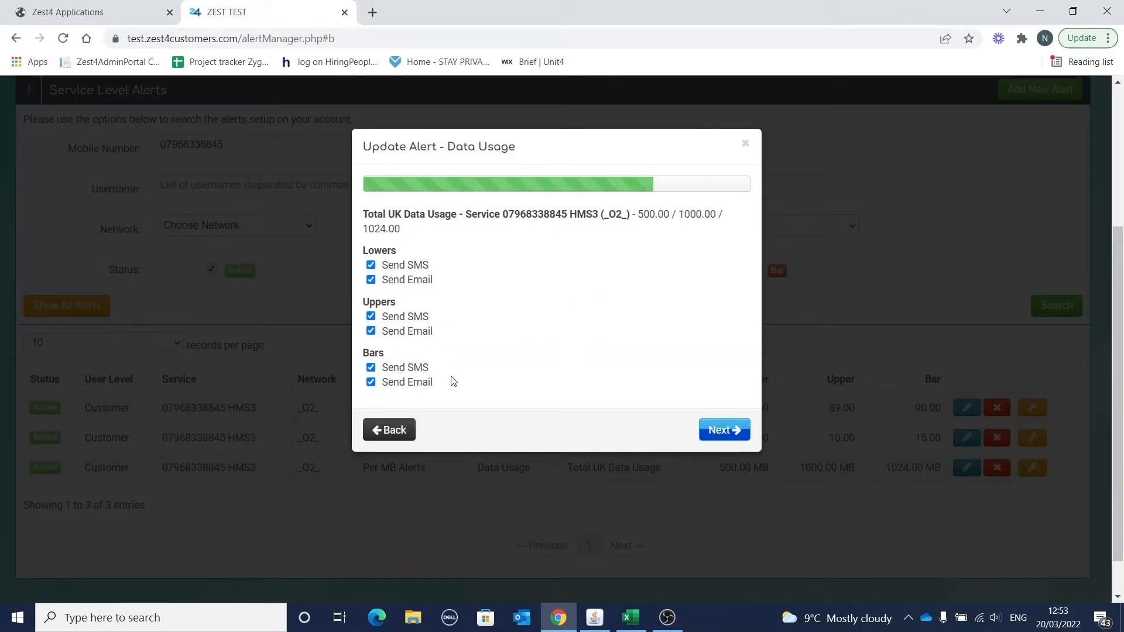
click(724, 429)
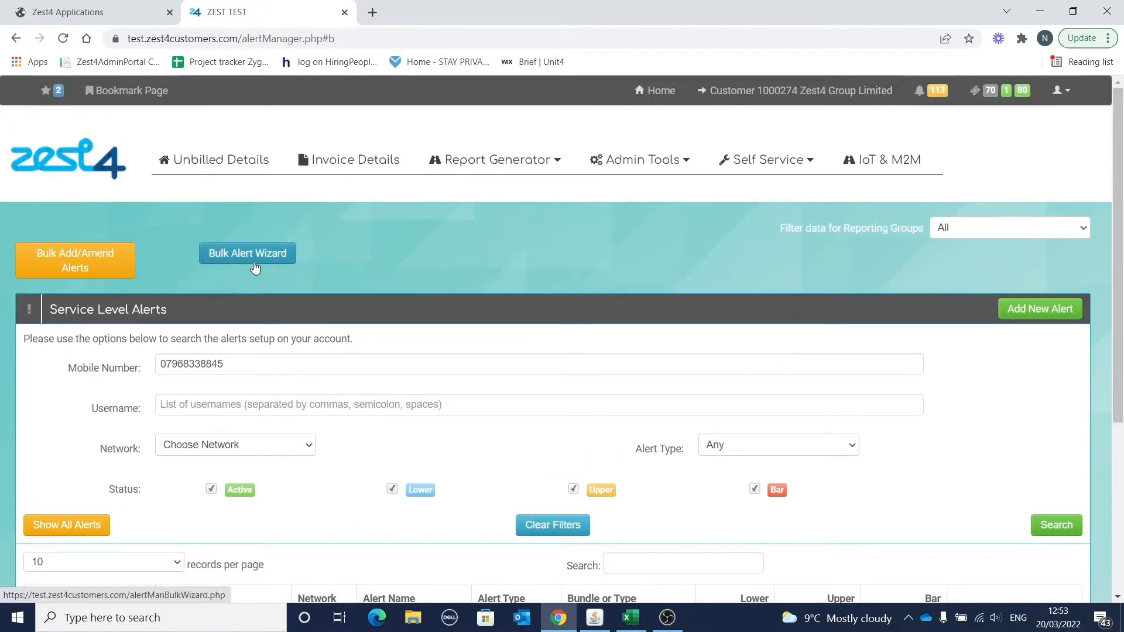
- Reopen the Bulk Alert Wizard and choose Update Existing Alerts, selecting the email search field
click(247, 253)
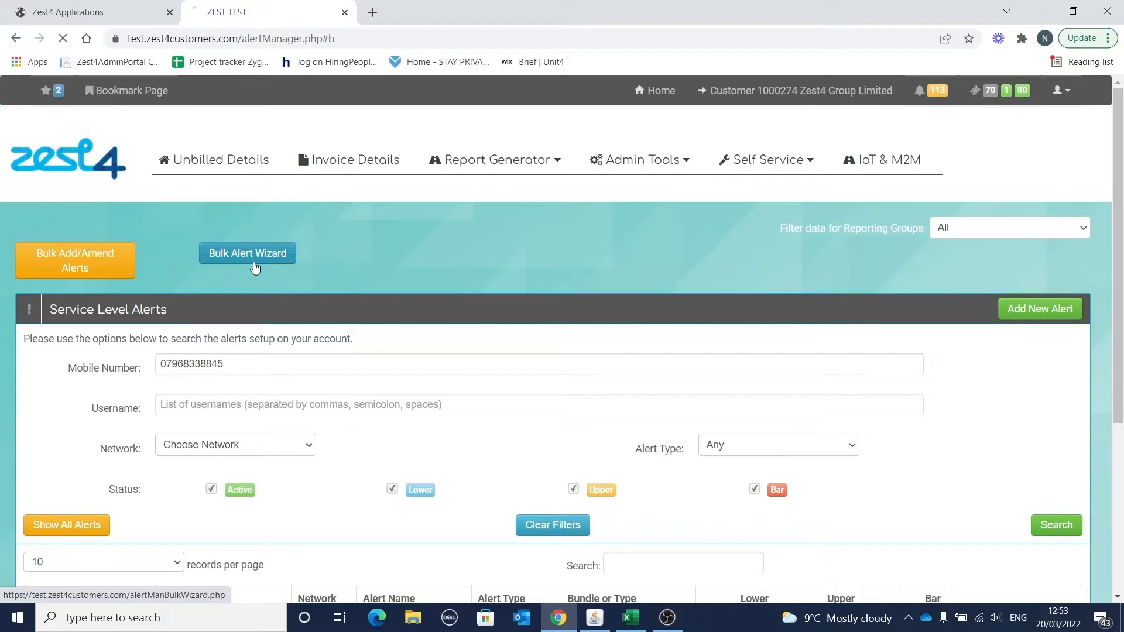
click(248, 253)
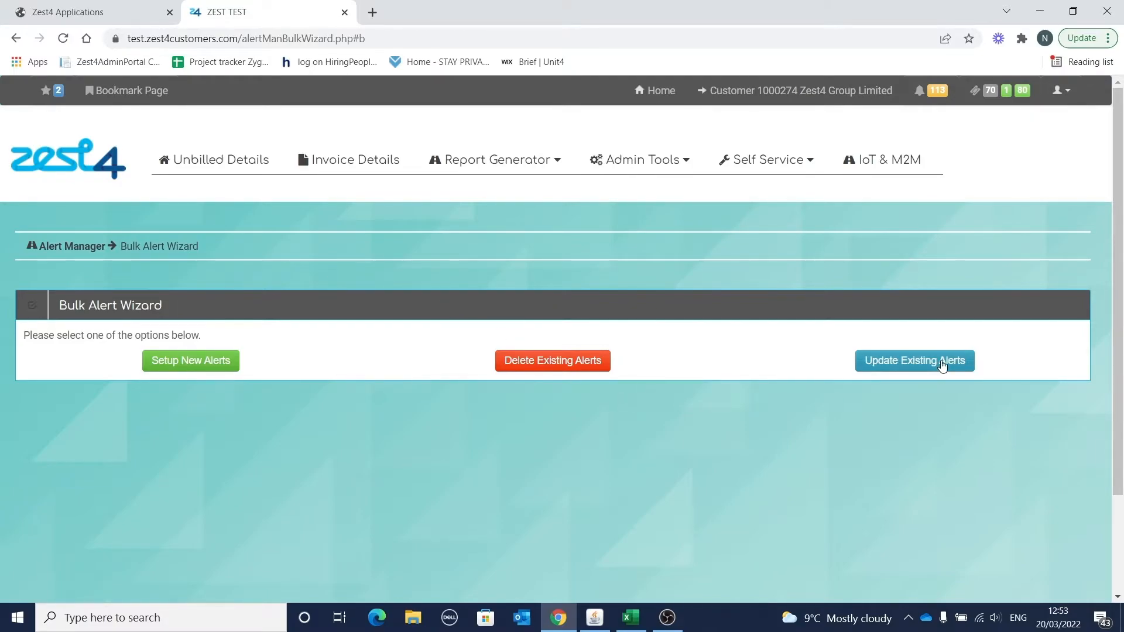
click(914, 361)
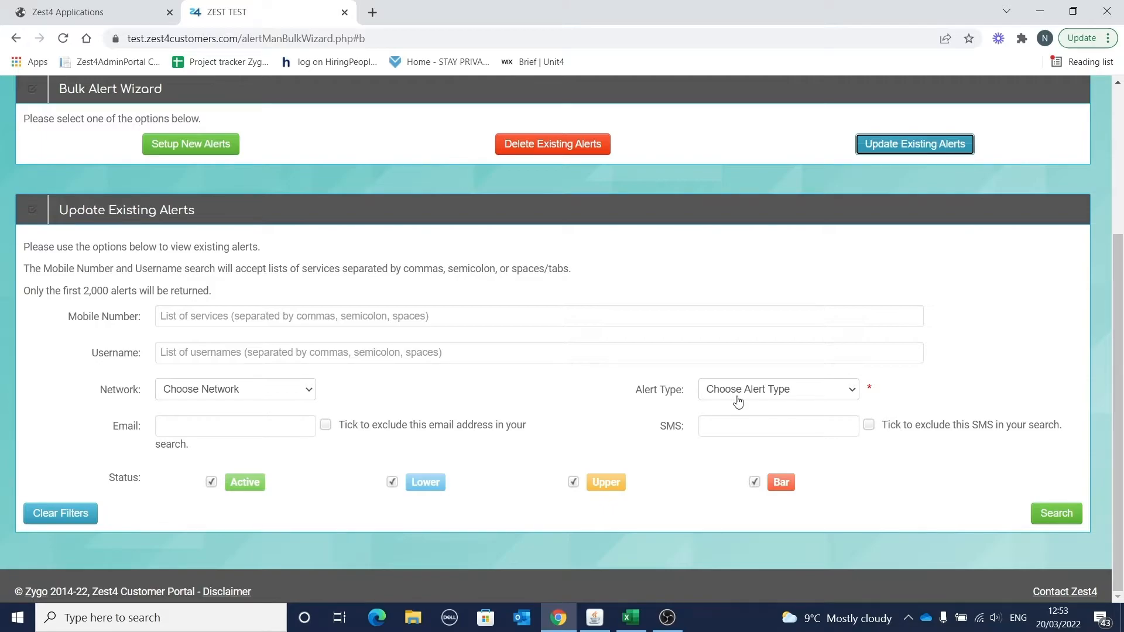
mouse_move(223, 346)
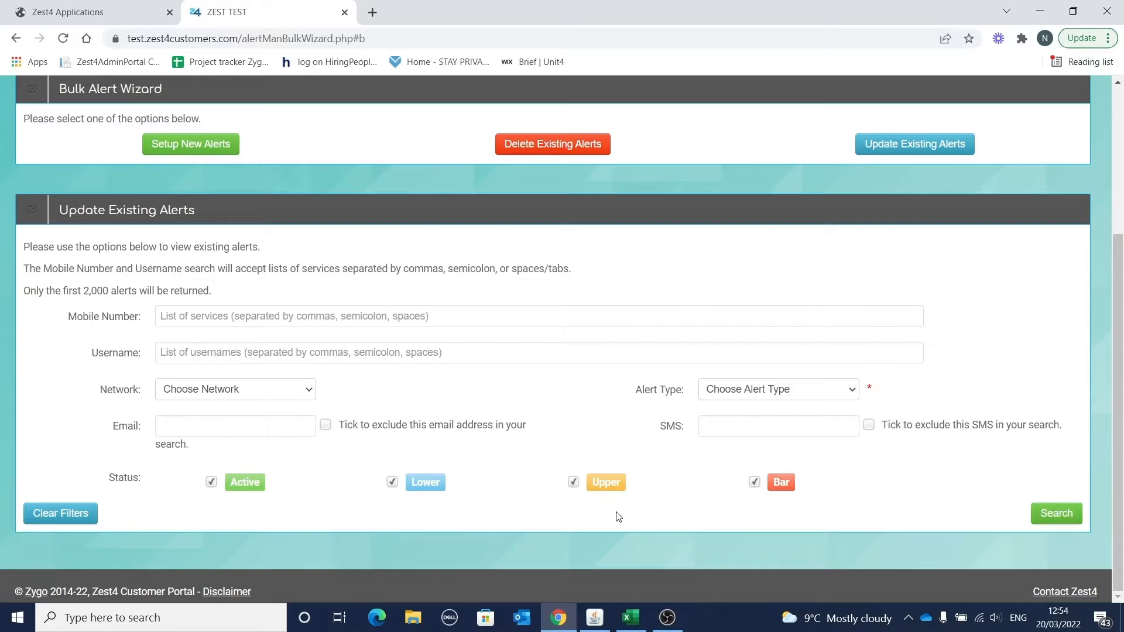
mouse_move(138, 472)
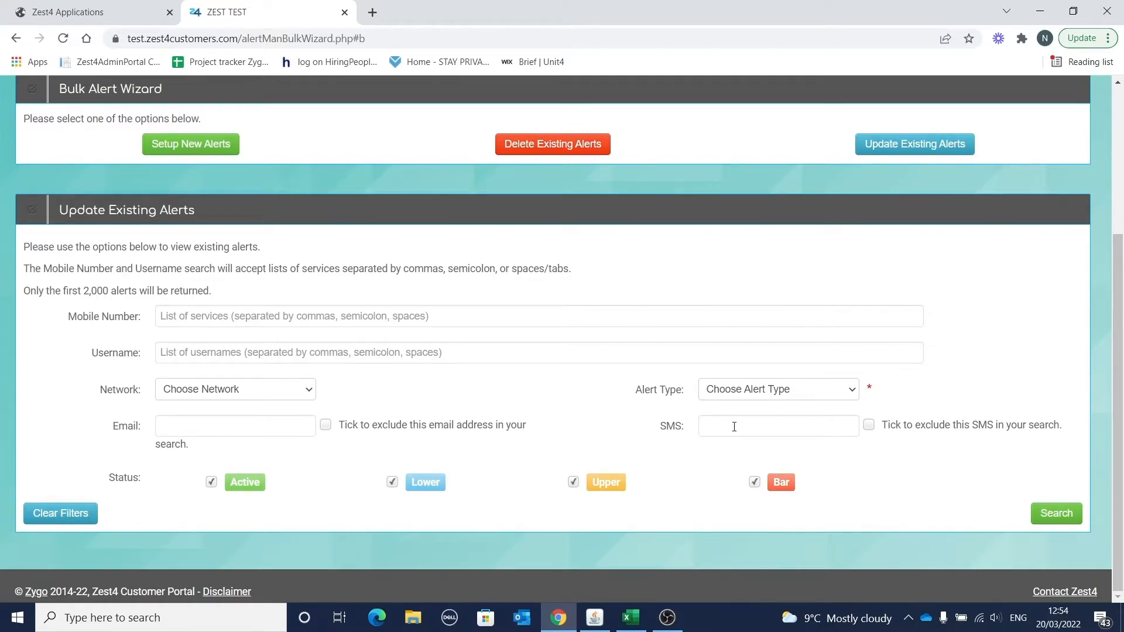
mouse_move(462, 444)
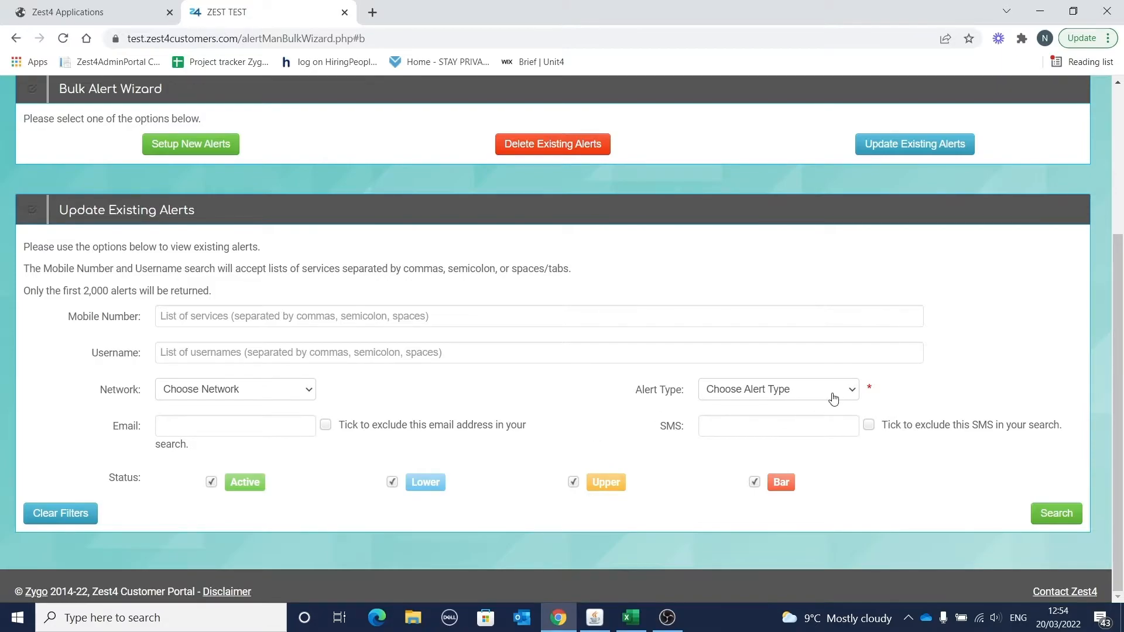
click(778, 389)
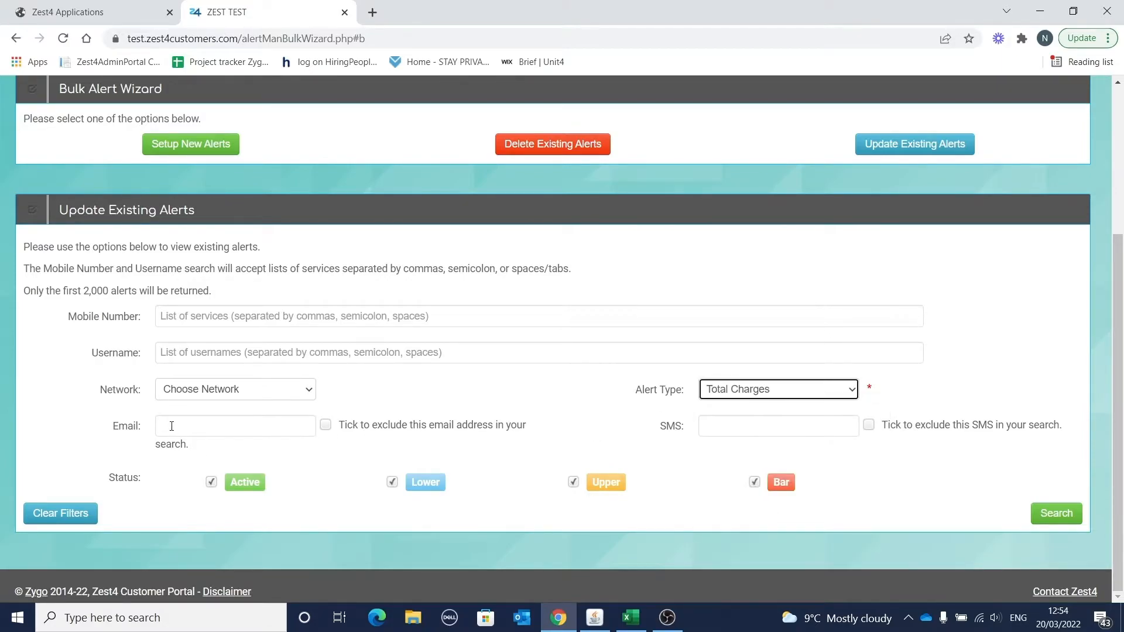
text(jonny)
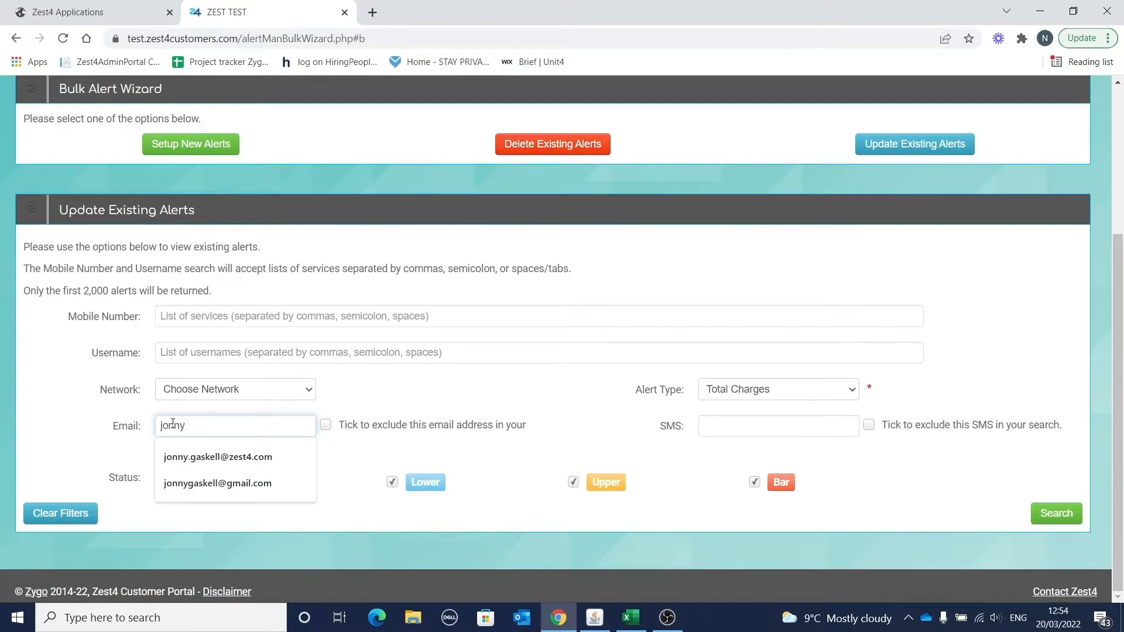
click(217, 457)
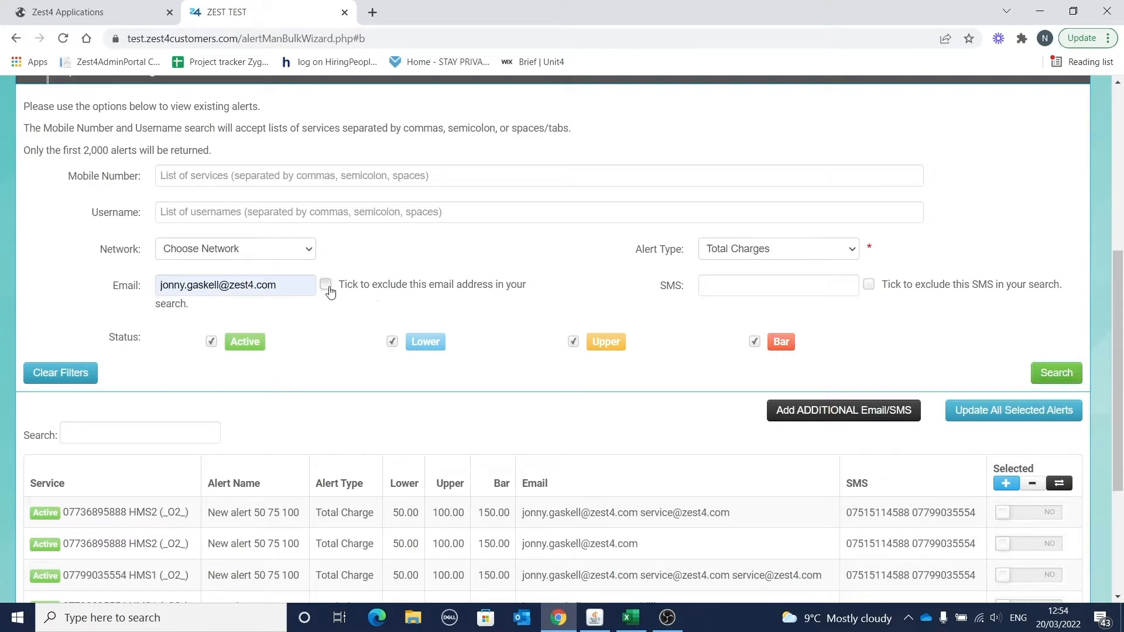
scroll(down, 3)
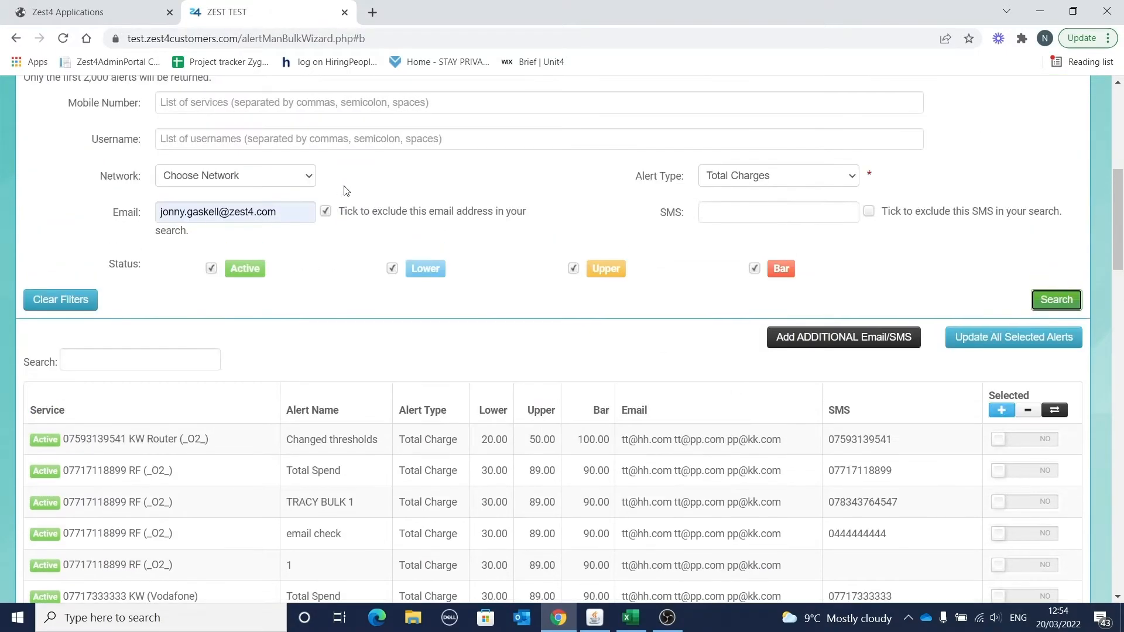
click(1056, 299)
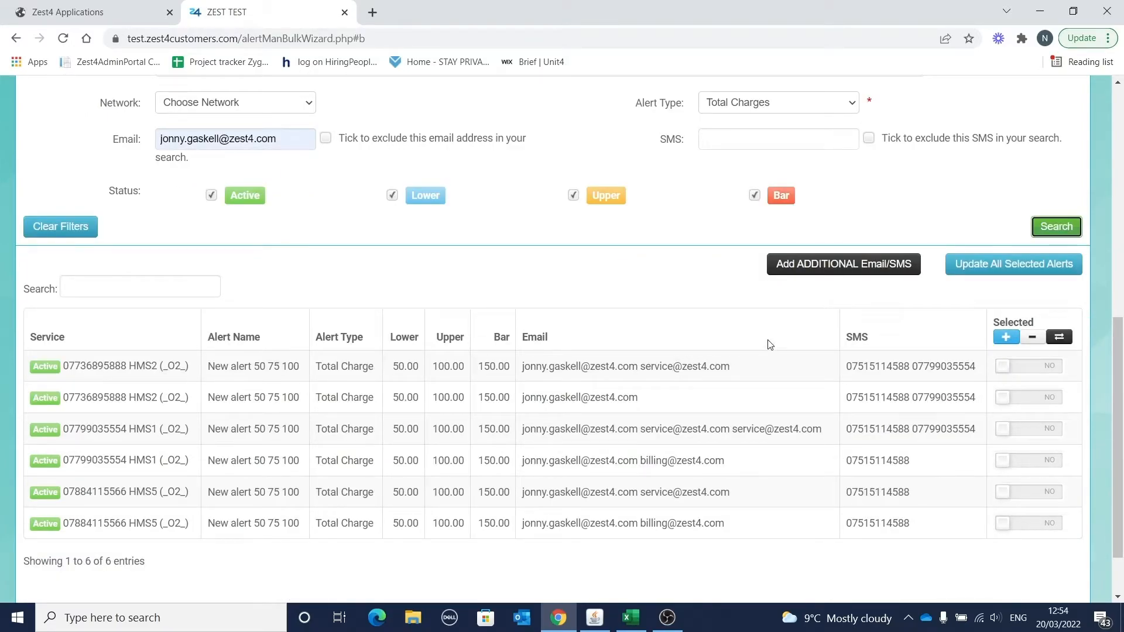
mouse_move(824, 282)
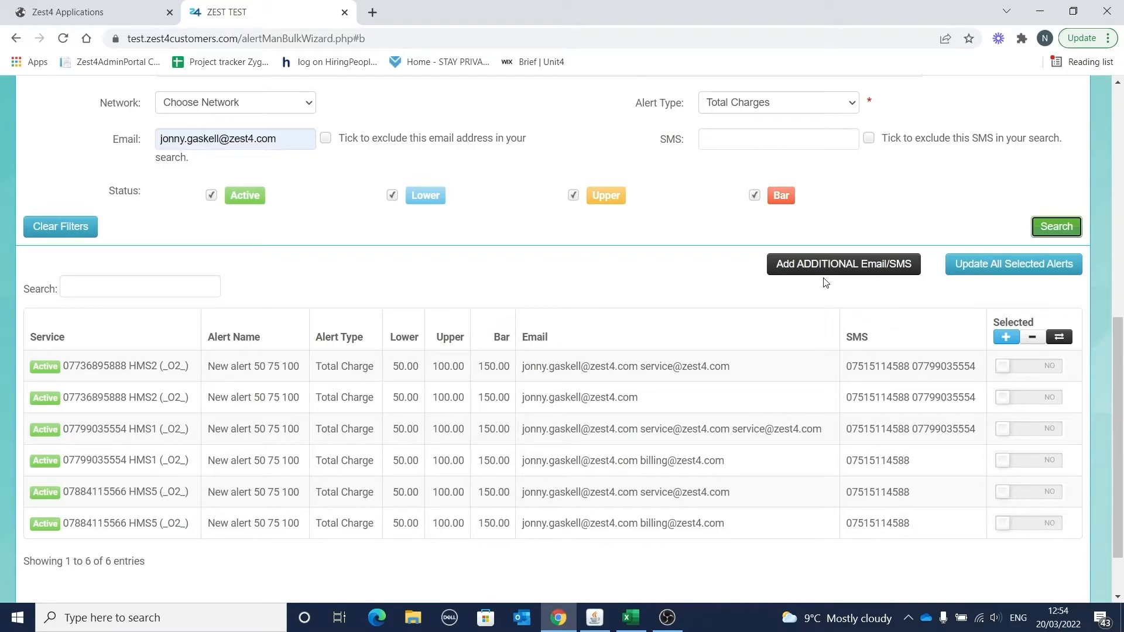
mouse_move(737, 423)
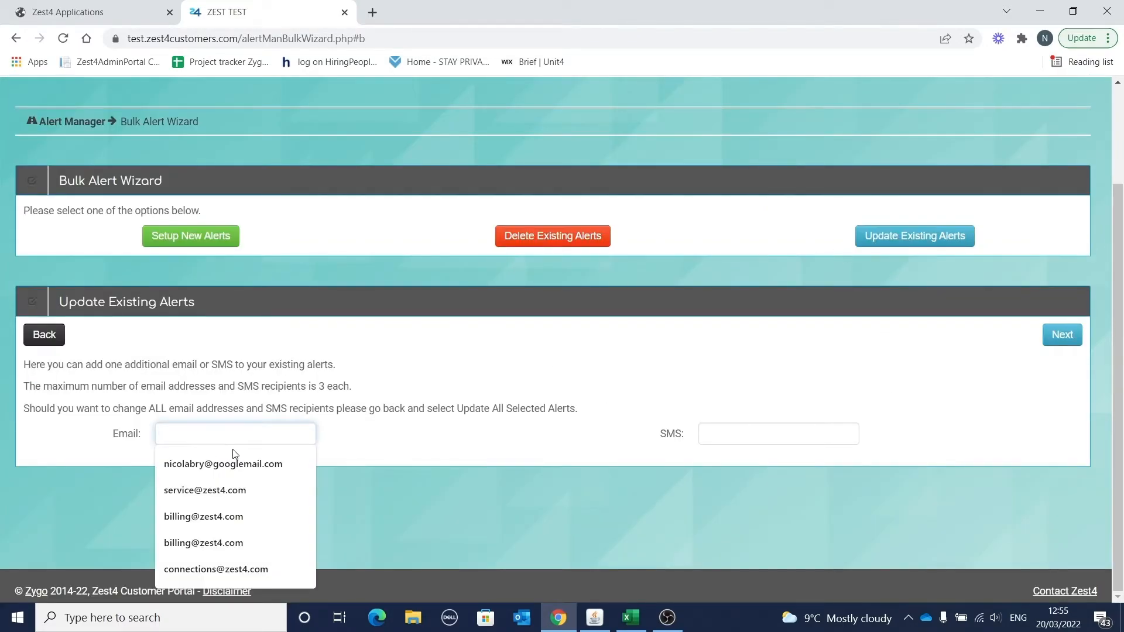
text(c)
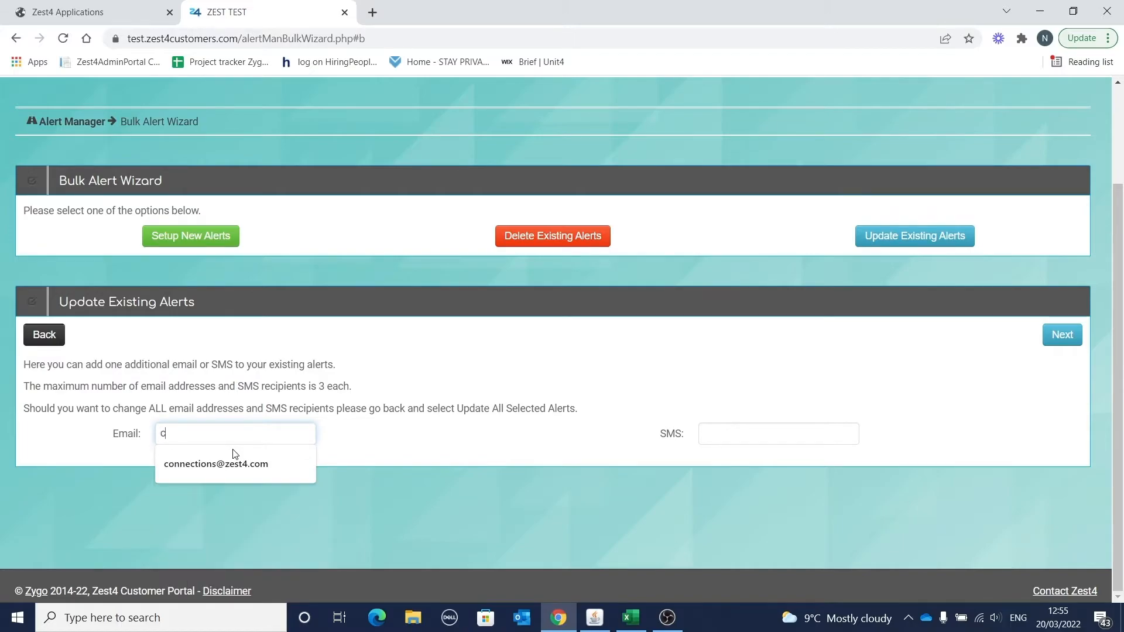
click(216, 464)
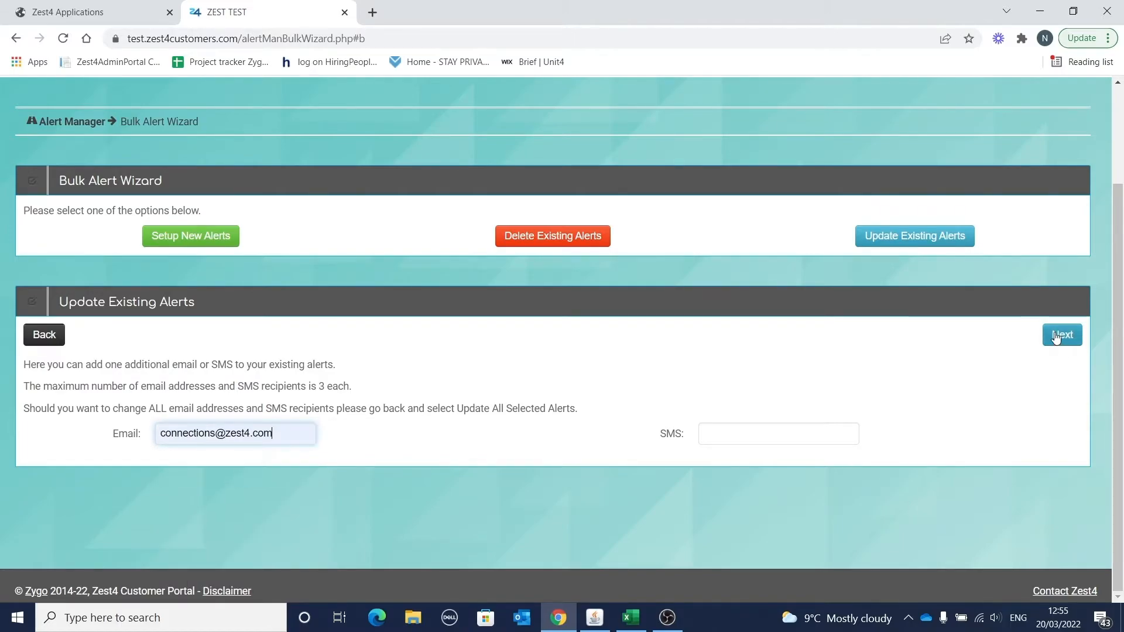
click(1061, 335)
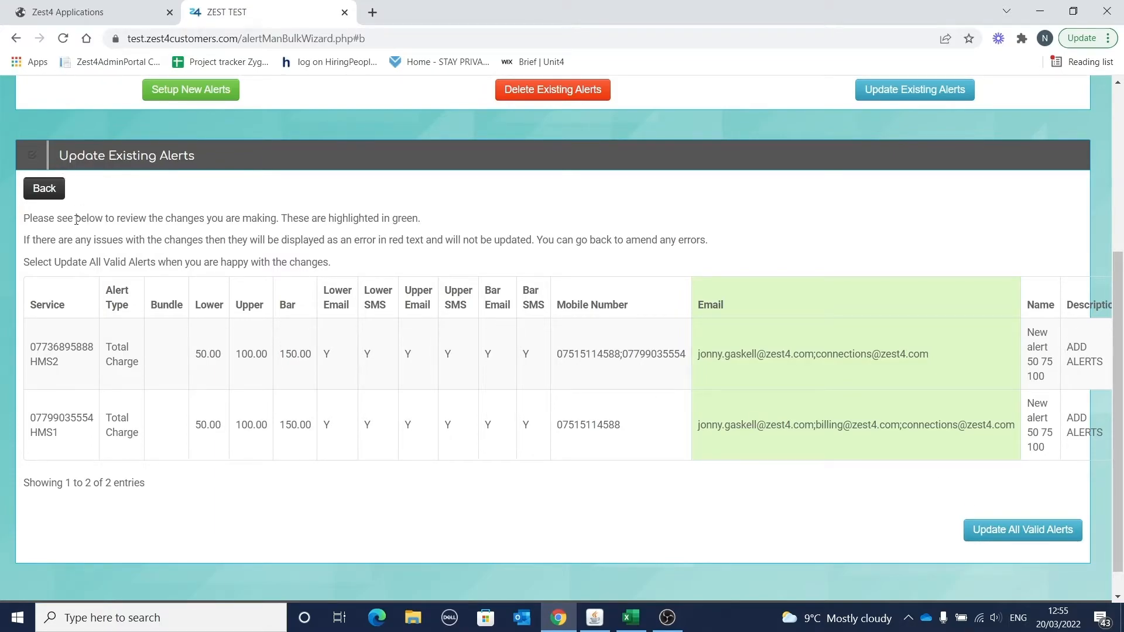
click(1022, 530)
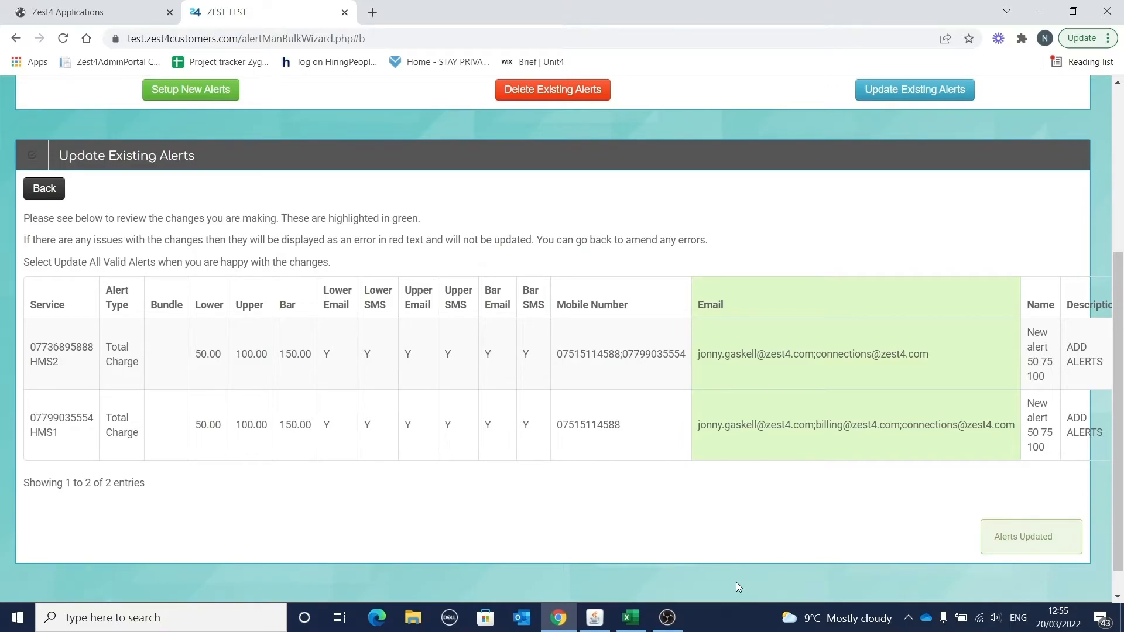
mouse_move(738, 540)
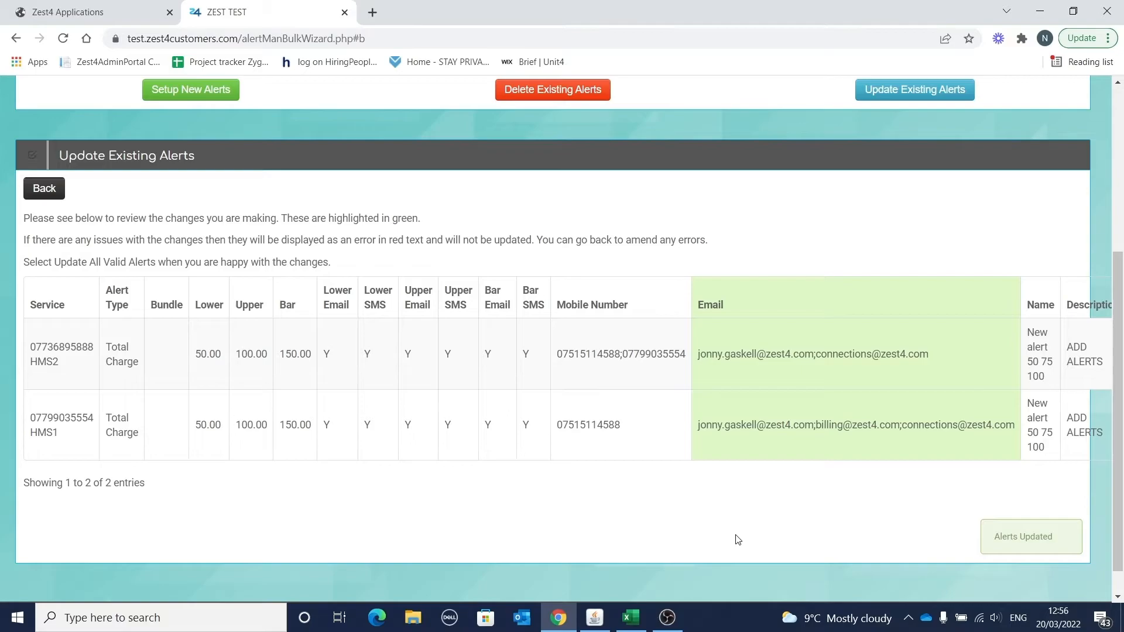
- Filter existing Total Charges alerts by recipient email and update all selected alerts together
click(914, 236)
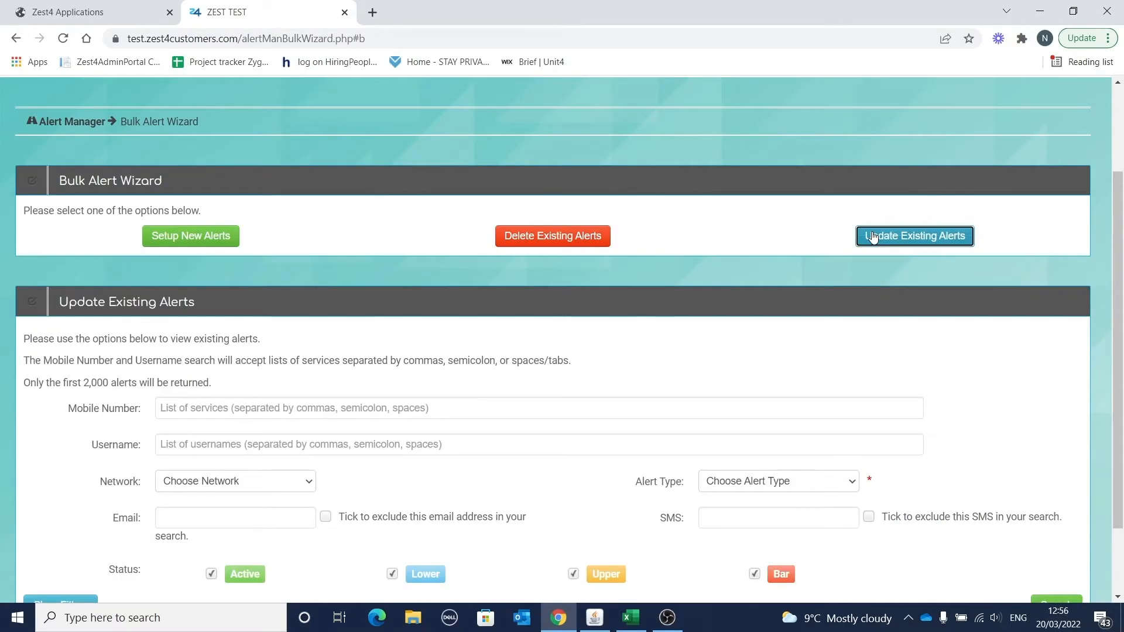
click(777, 389)
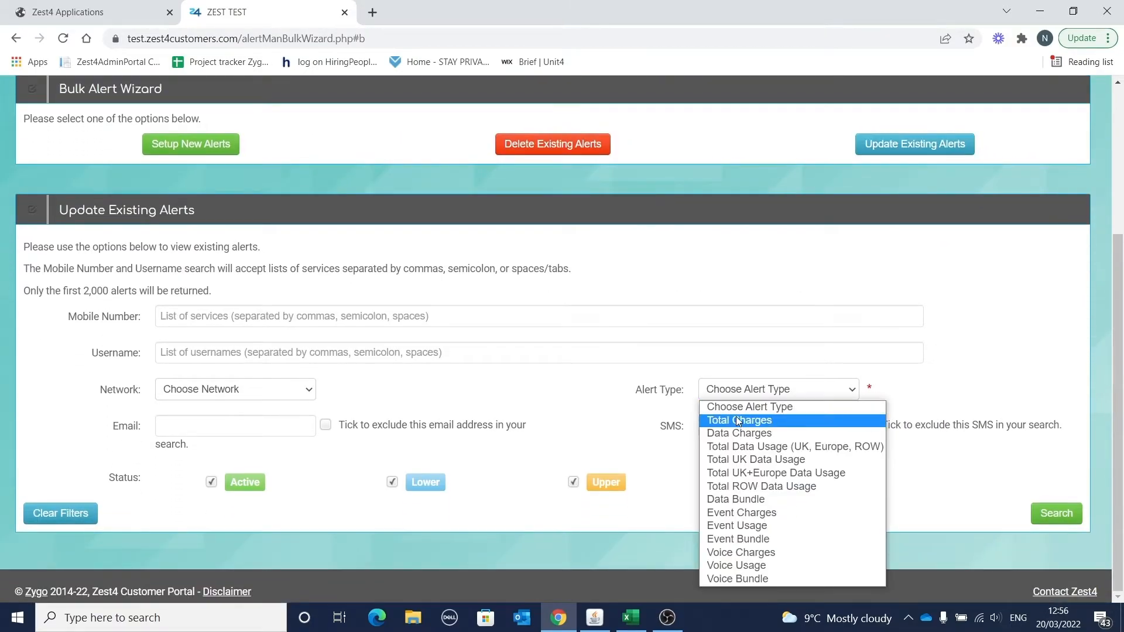
click(739, 420)
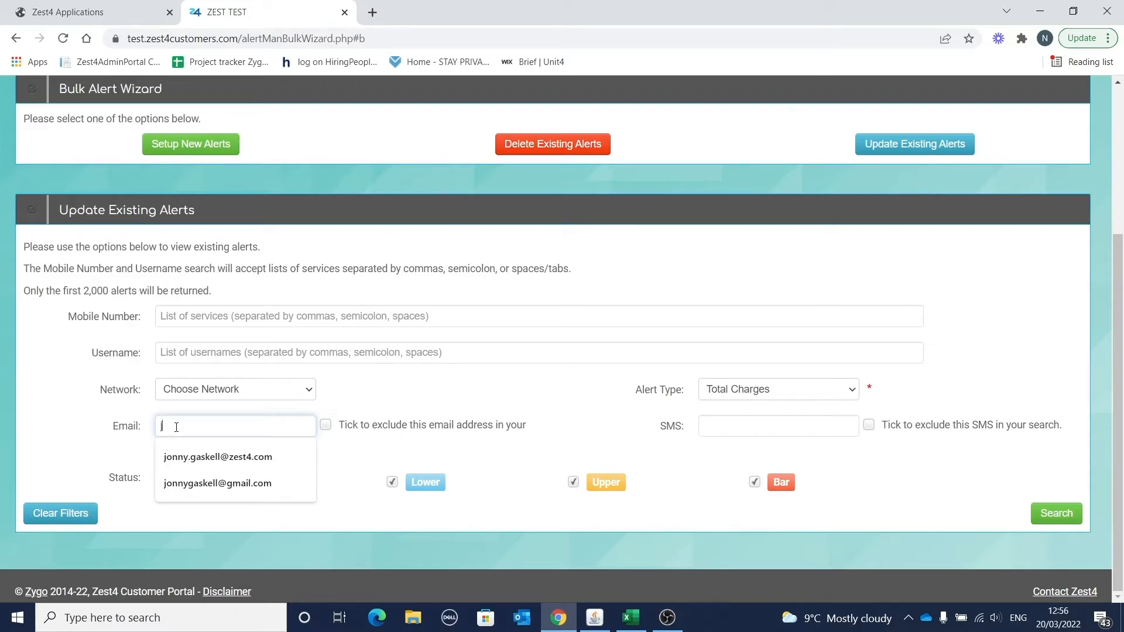
click(218, 457)
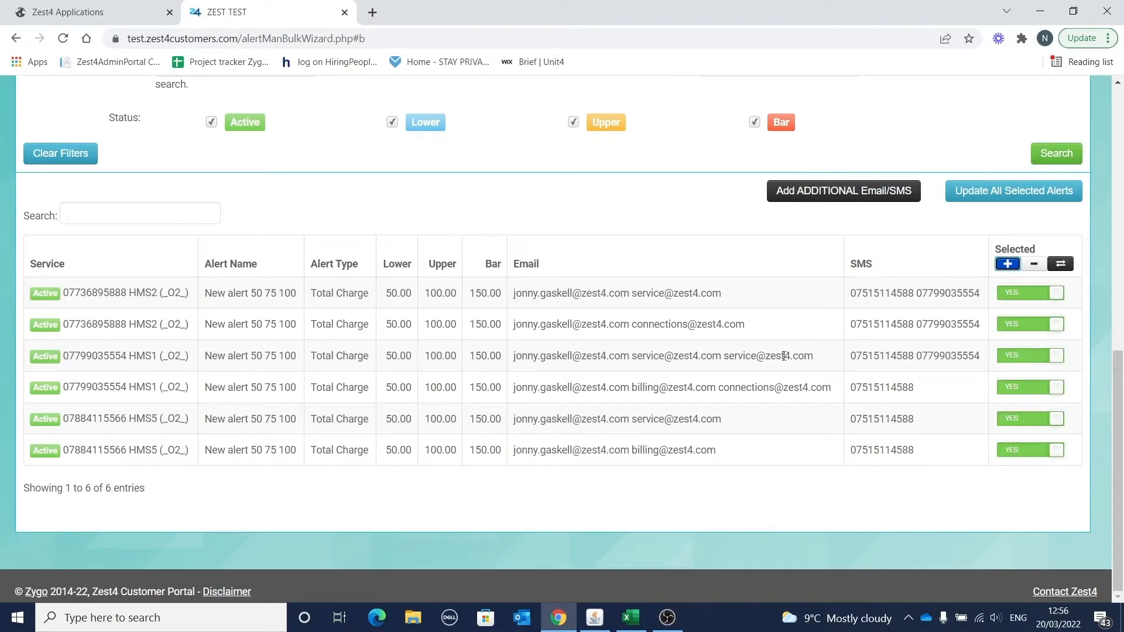
click(1013, 191)
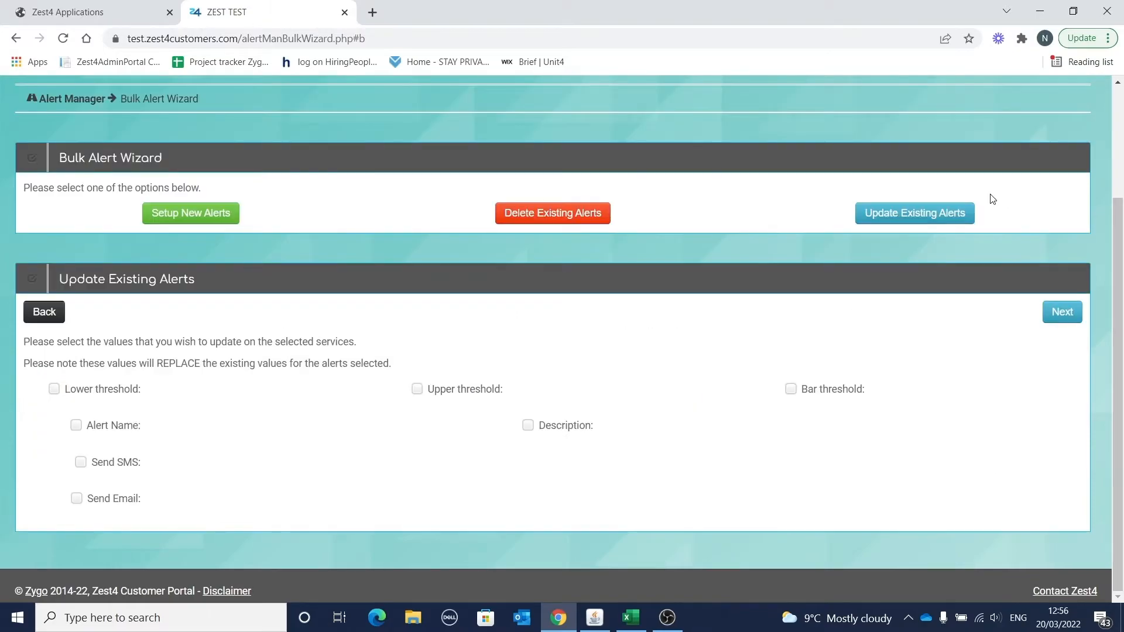
mouse_move(178, 406)
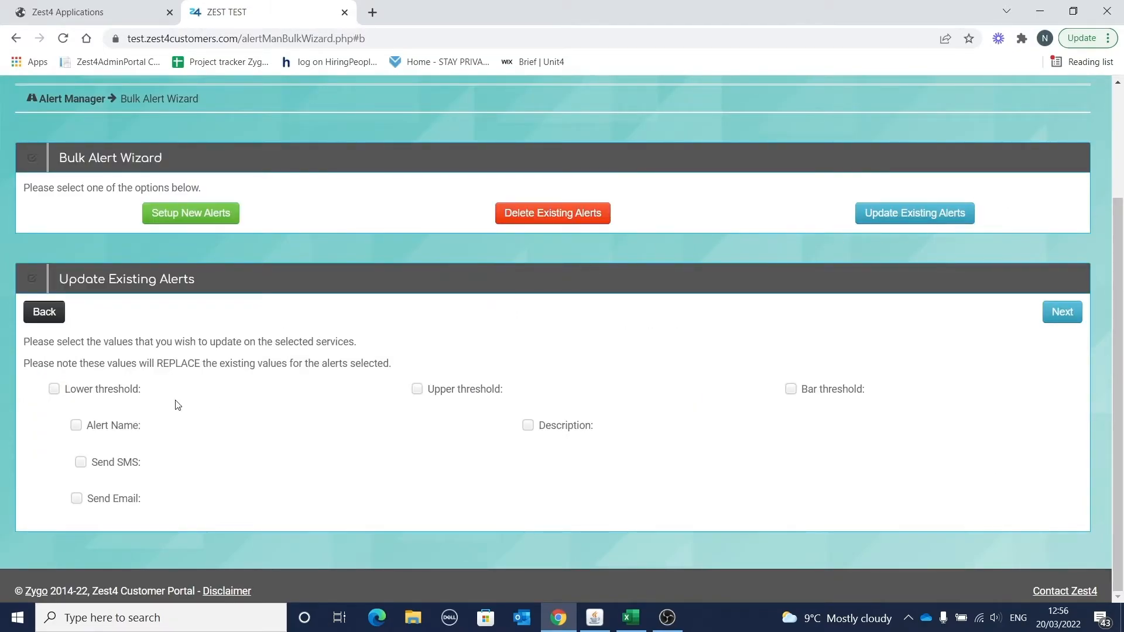
- Replace thresholds with 50/100/150 and name the alerts New upper, lower and bar
click(54, 389)
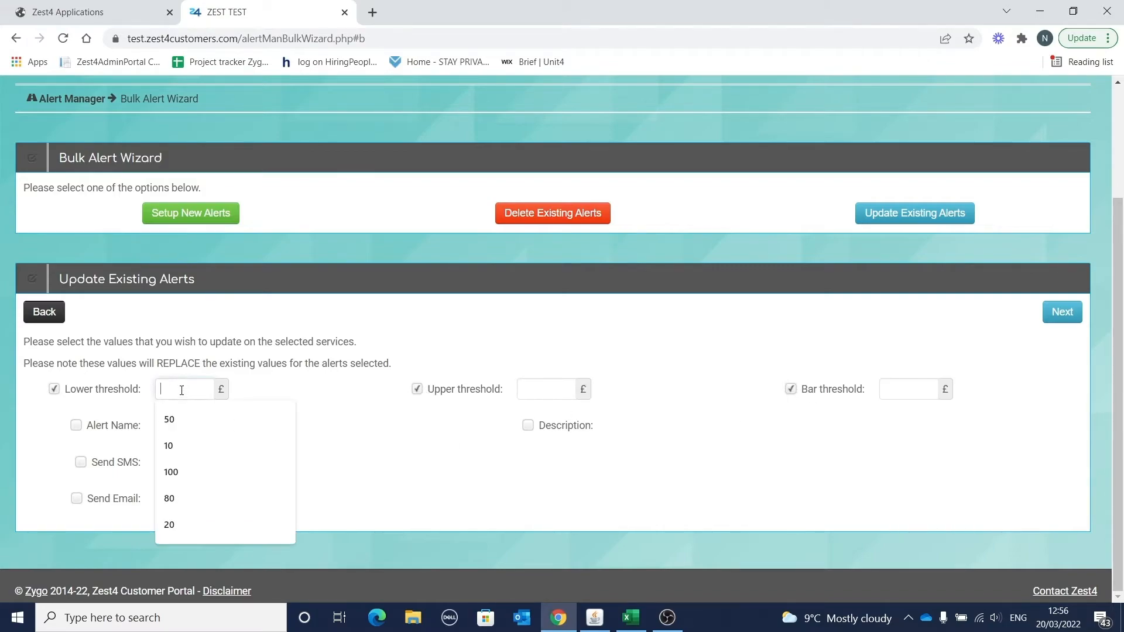
text(15)
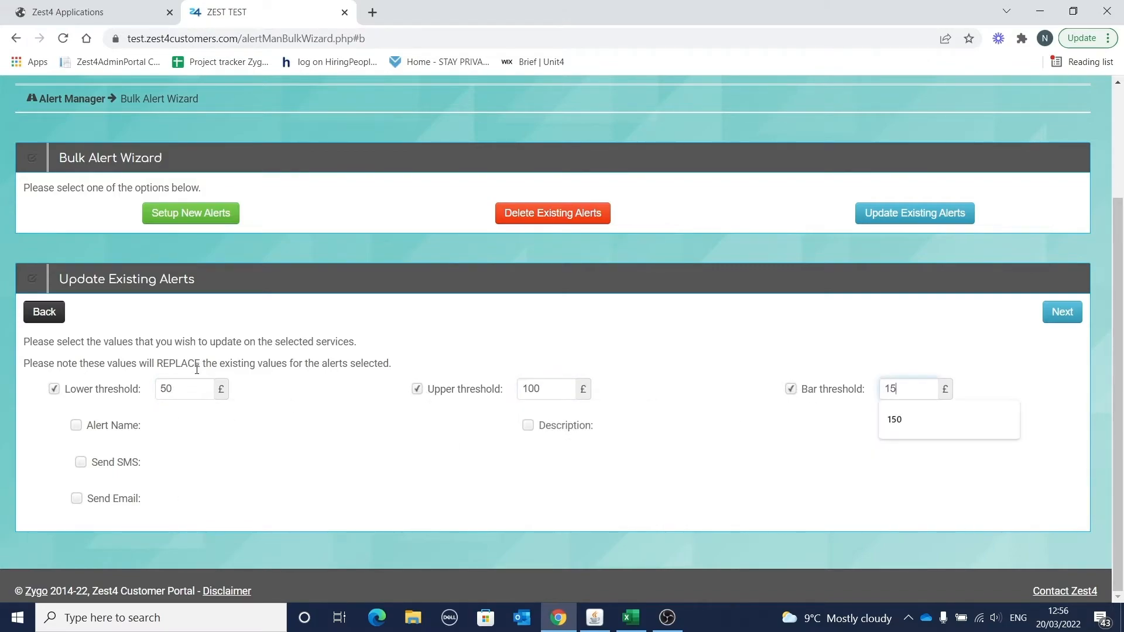
text(New)
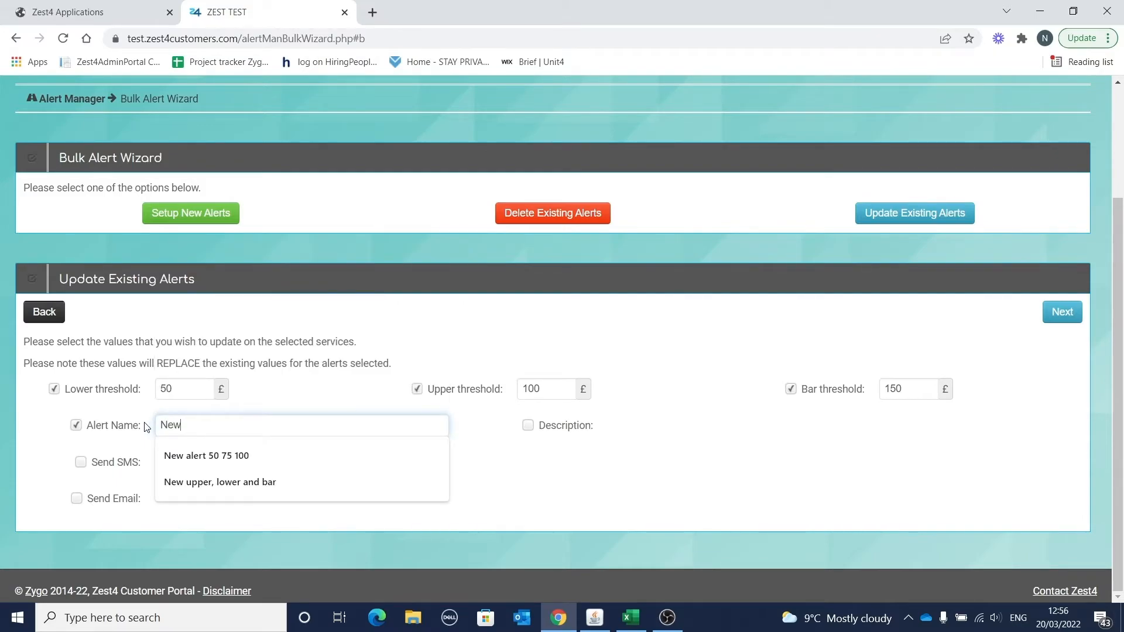
click(220, 481)
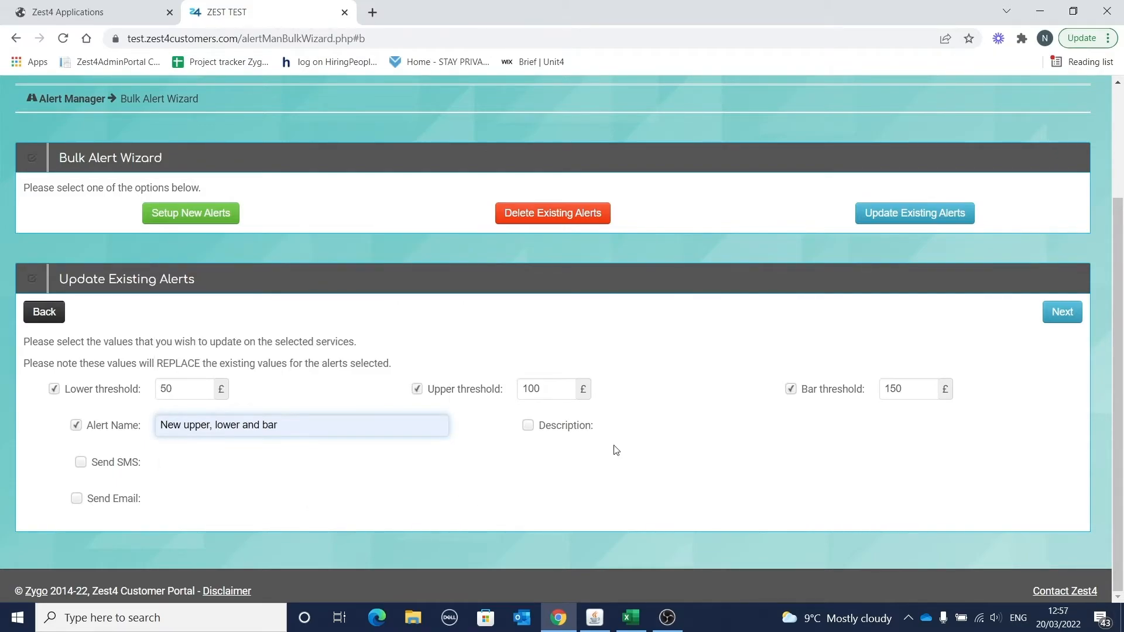
- Review the six 50/100/150 threshold and alert-name changes, then submit them to all valid alerts
click(1061, 311)
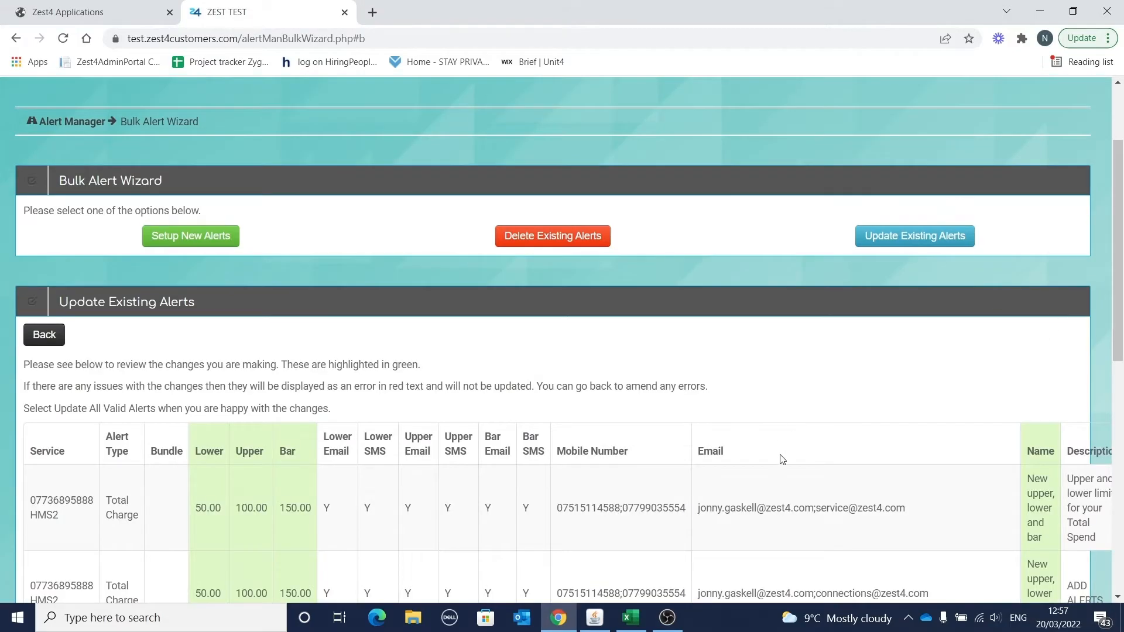
scroll(down, 3)
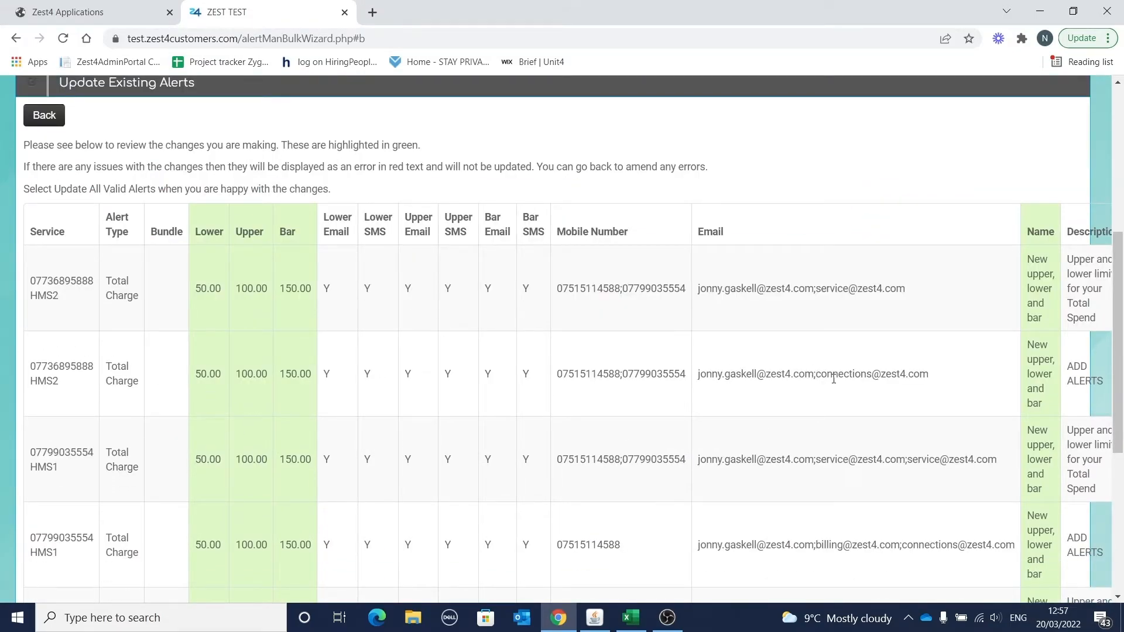
scroll(down, 3)
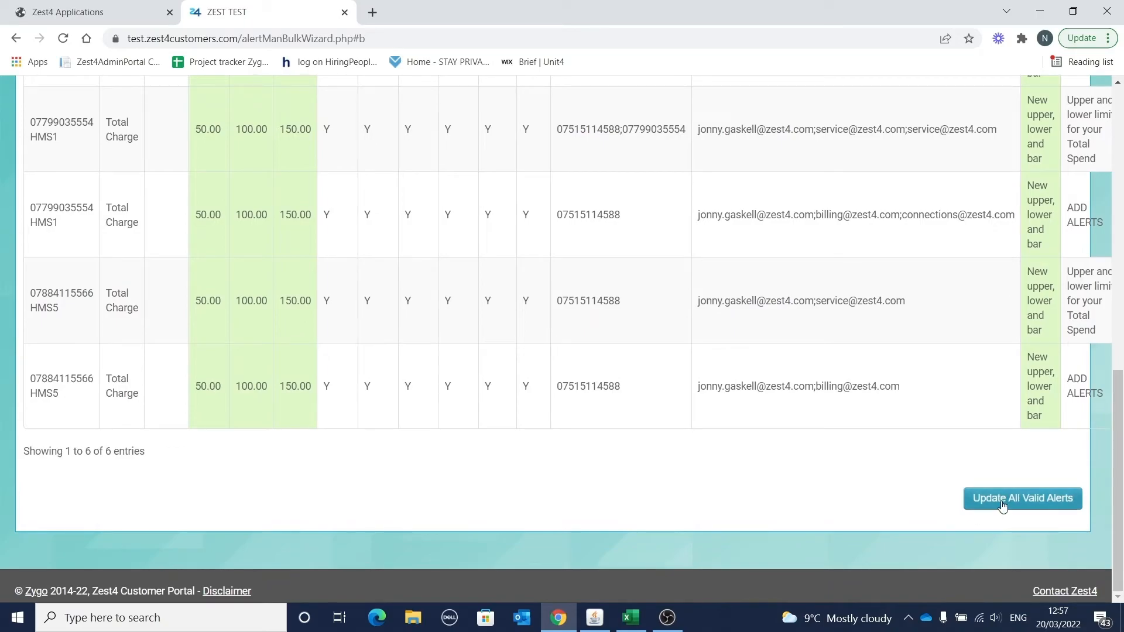
mouse_move(1023, 498)
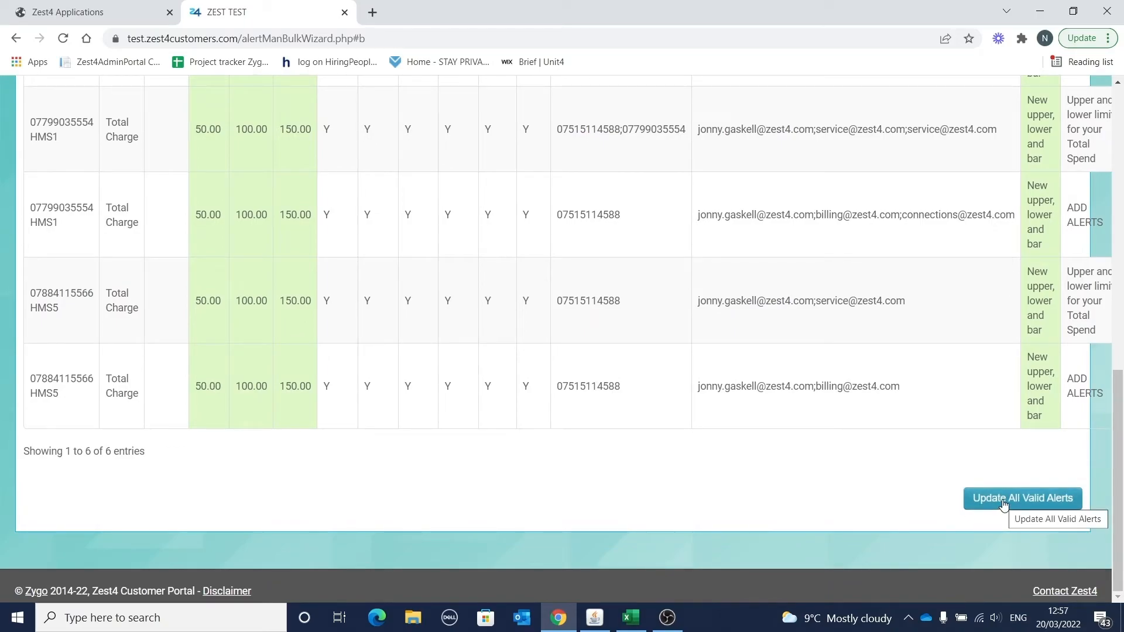
click(1022, 497)
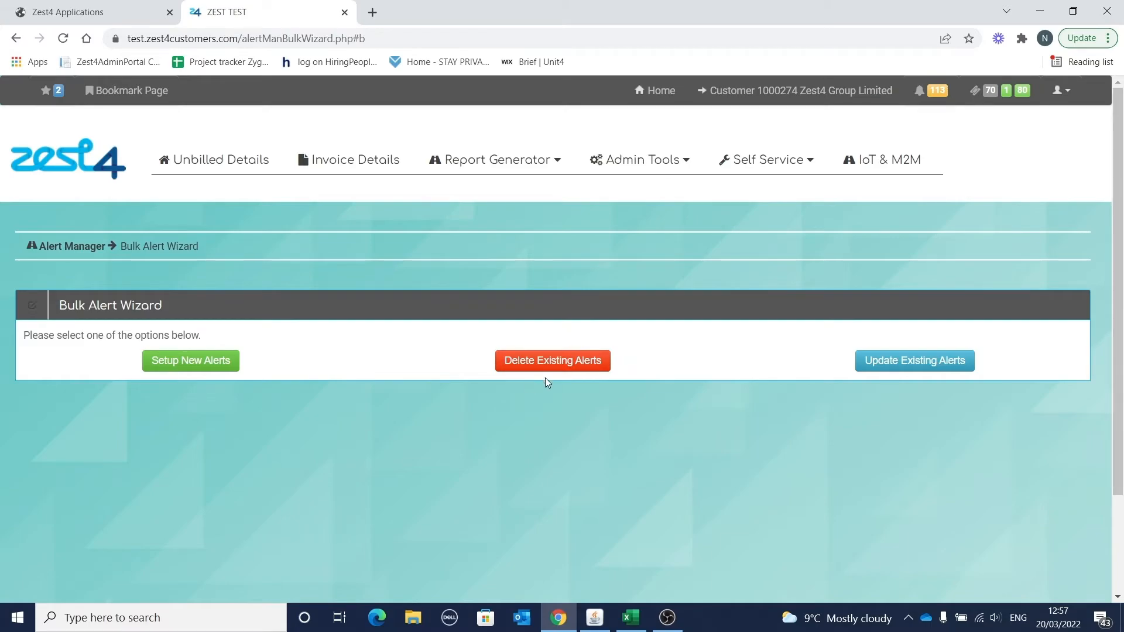
- Search existing alerts filtered to Total UK Data Usage type and the HM usernames
click(552, 360)
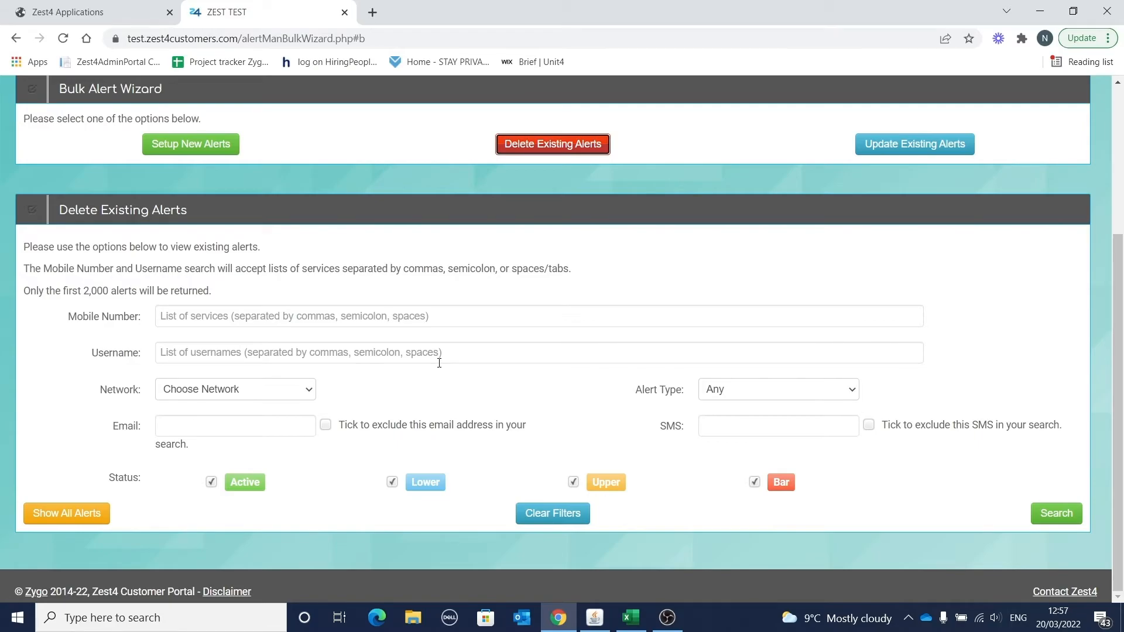
click(777, 389)
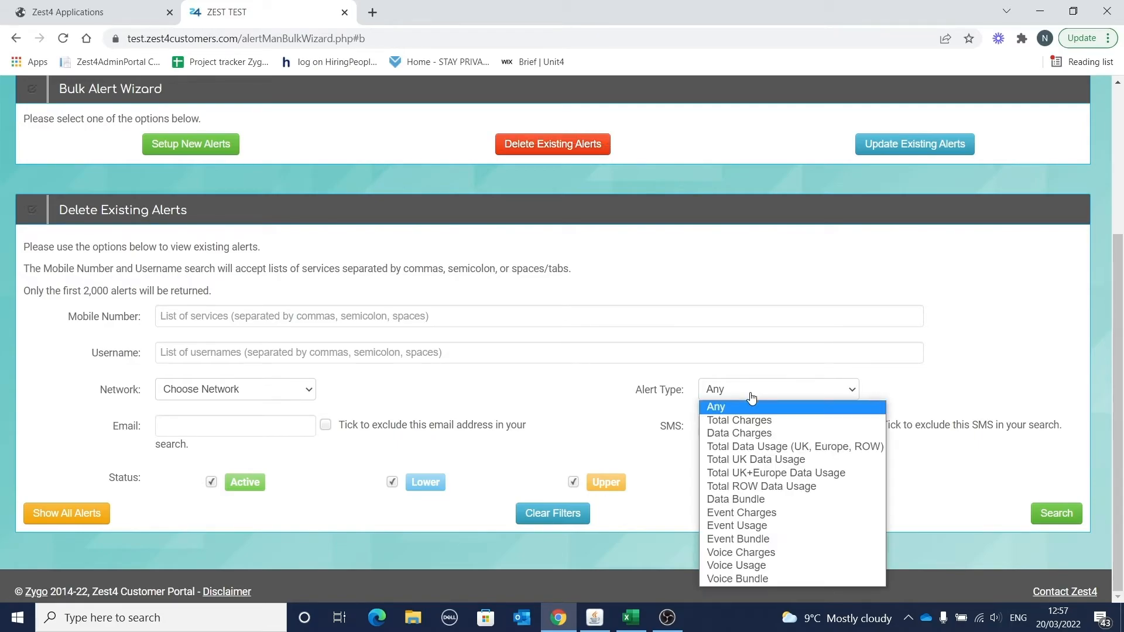
click(756, 460)
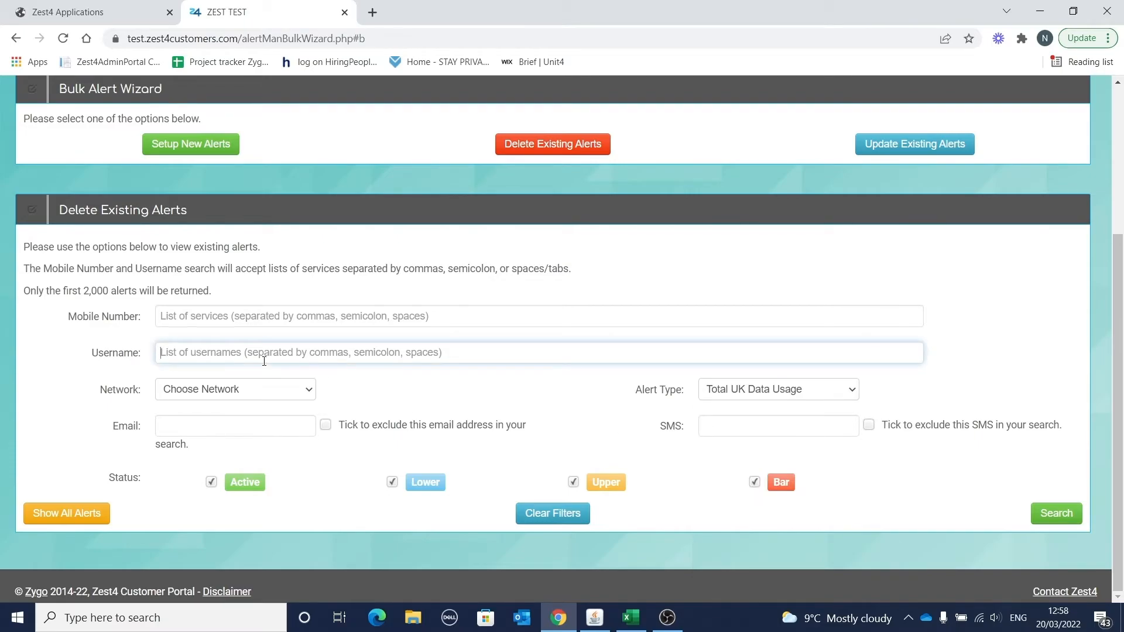
click(1055, 513)
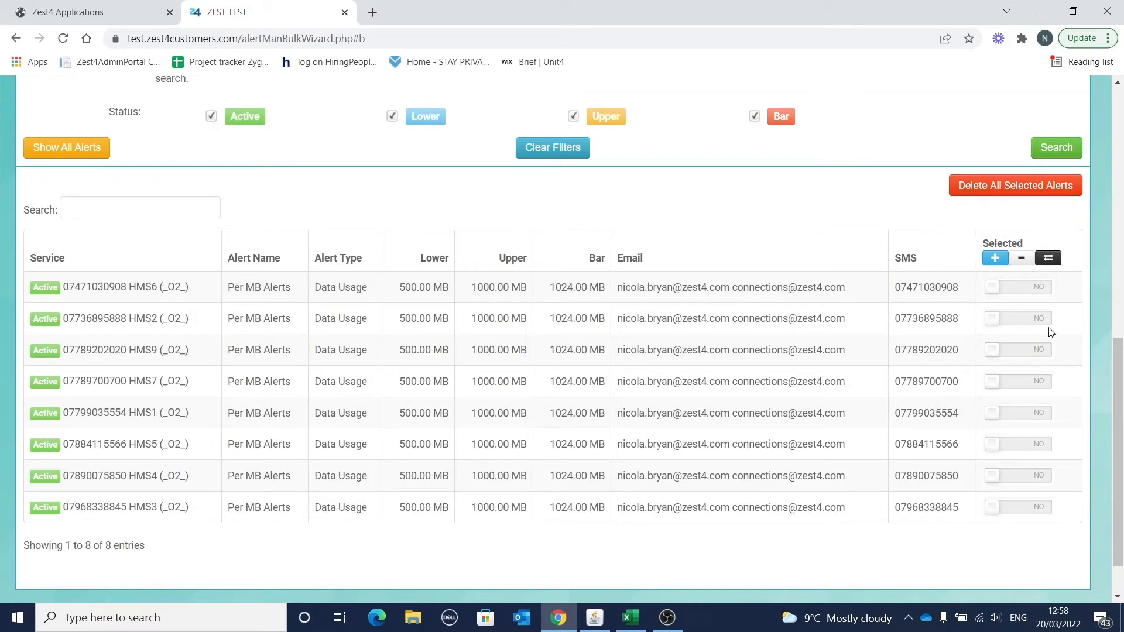
- Select all eight Per MB Data Usage alerts found and confirm their deletion
click(994, 258)
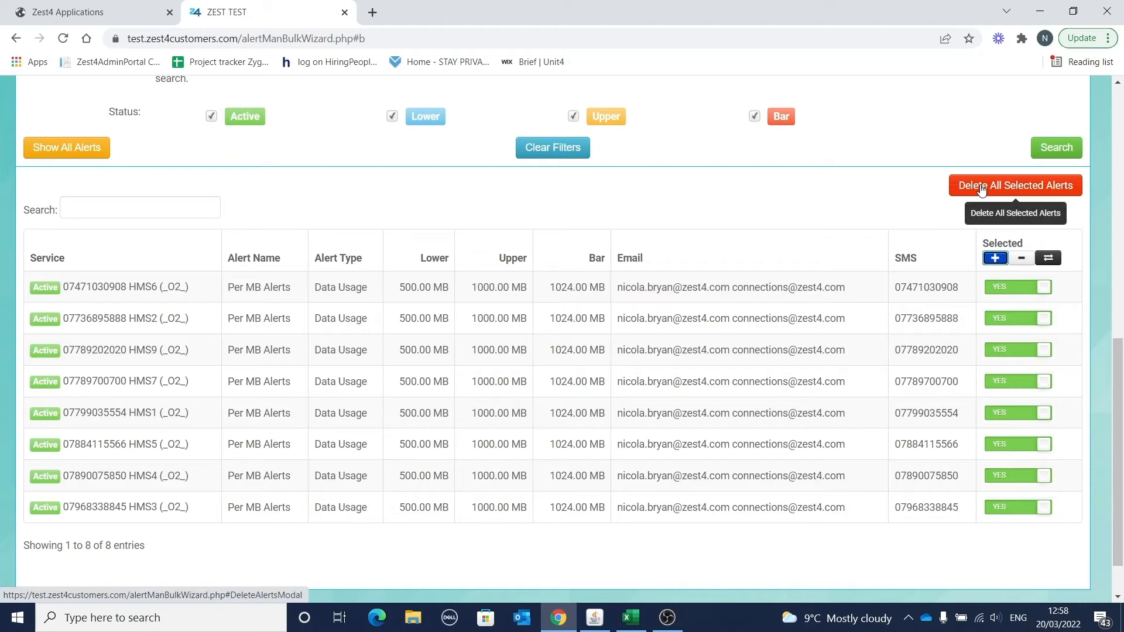
click(1016, 185)
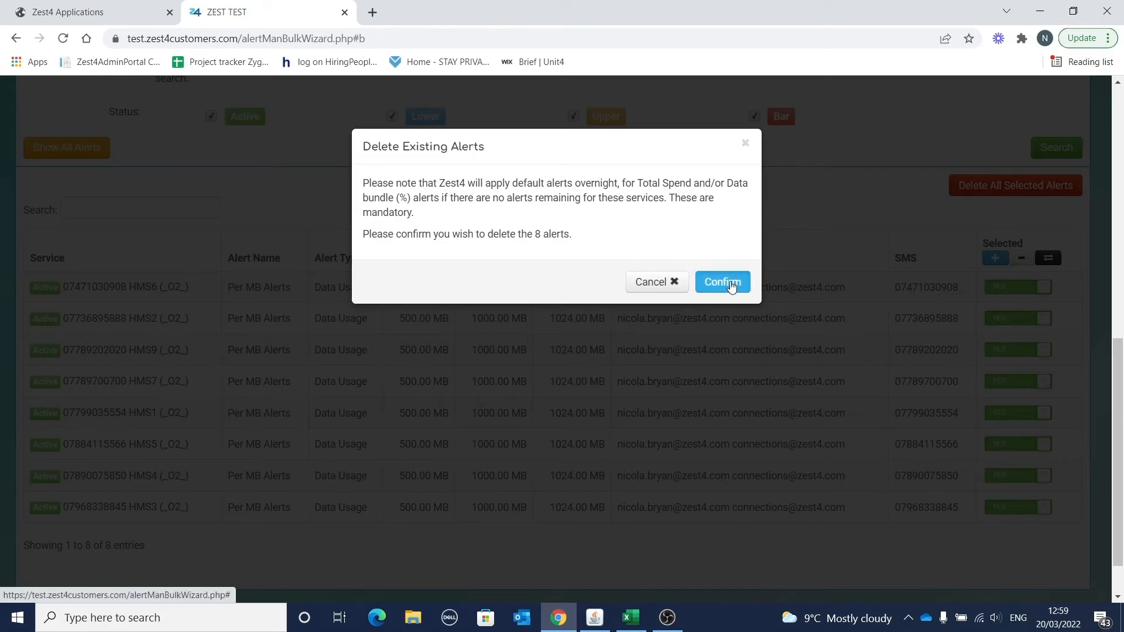
click(722, 282)
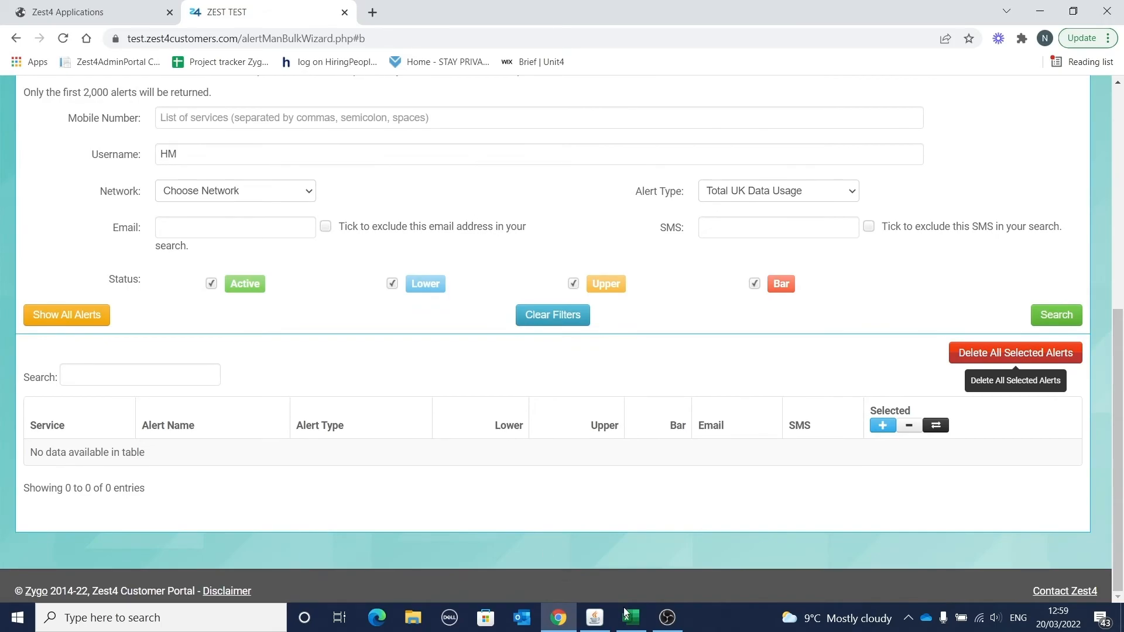
click(629, 617)
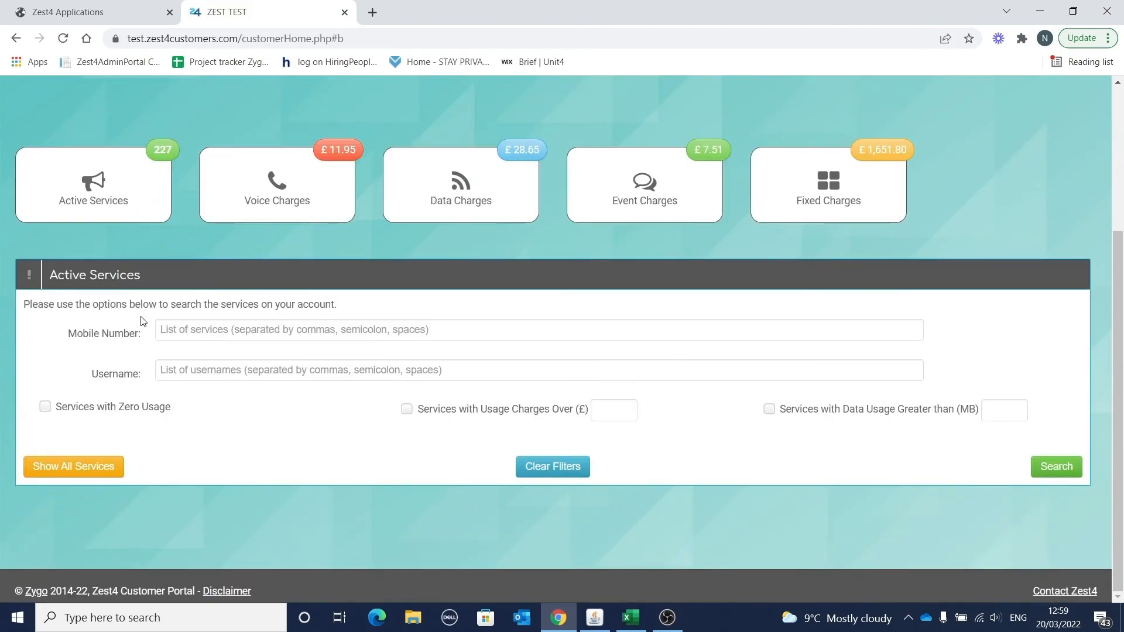
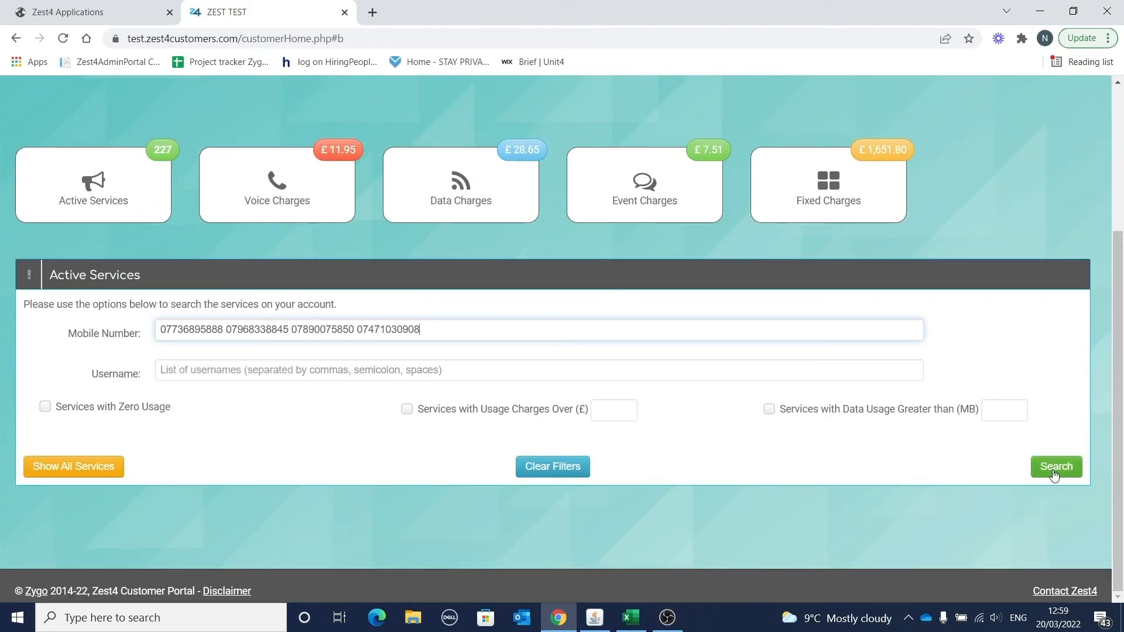
click(1054, 467)
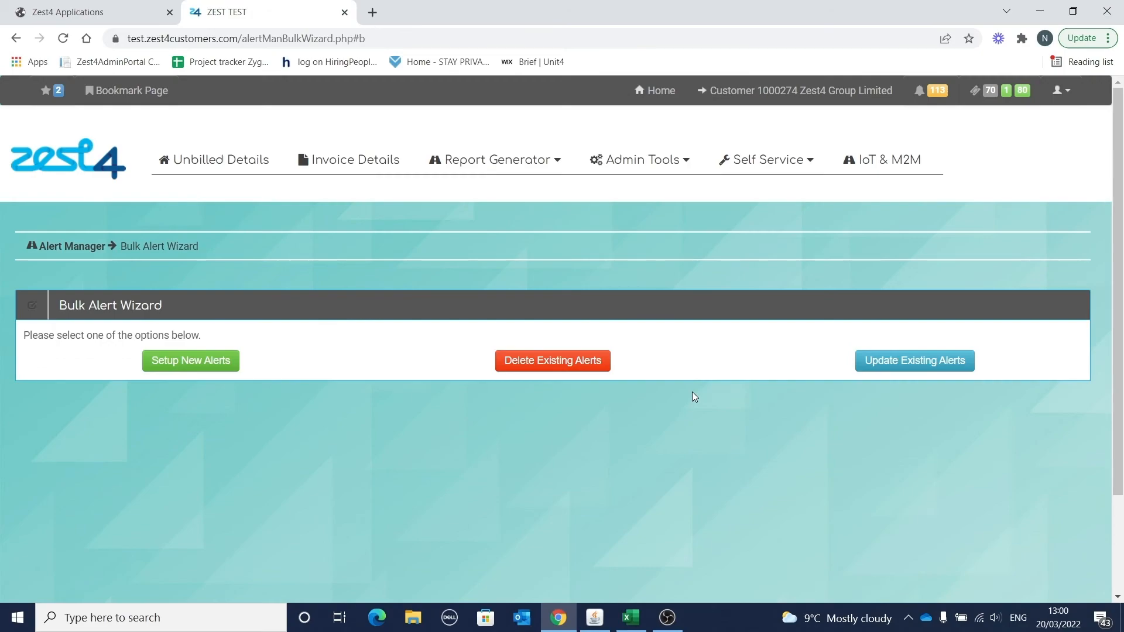